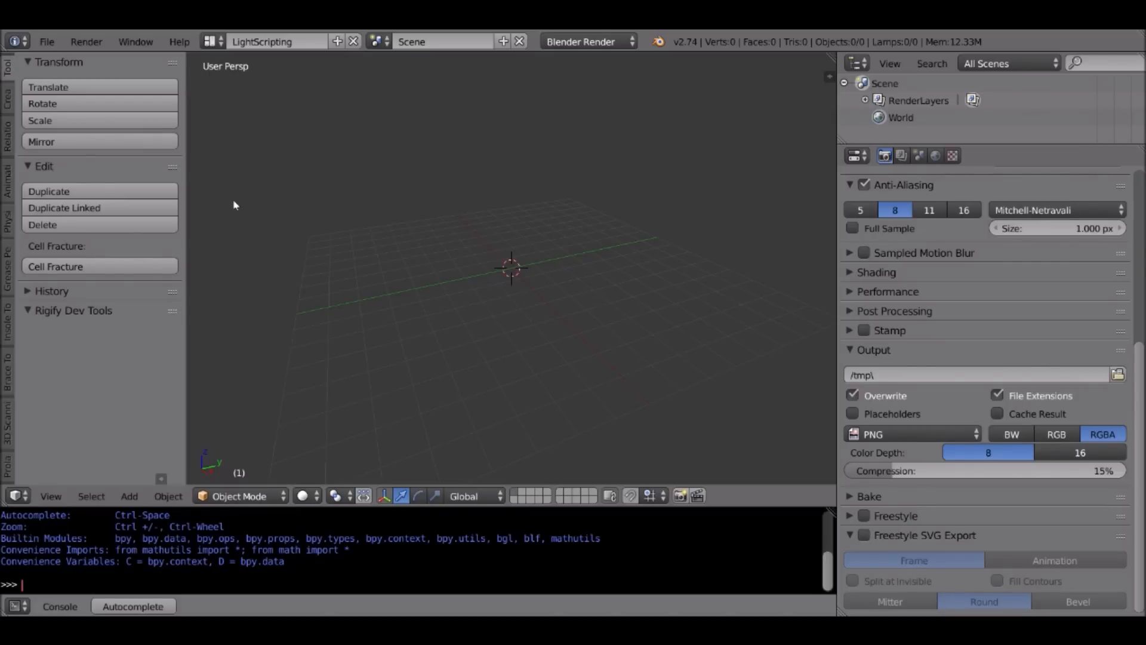
pyautogui.moveTo(588, 297)
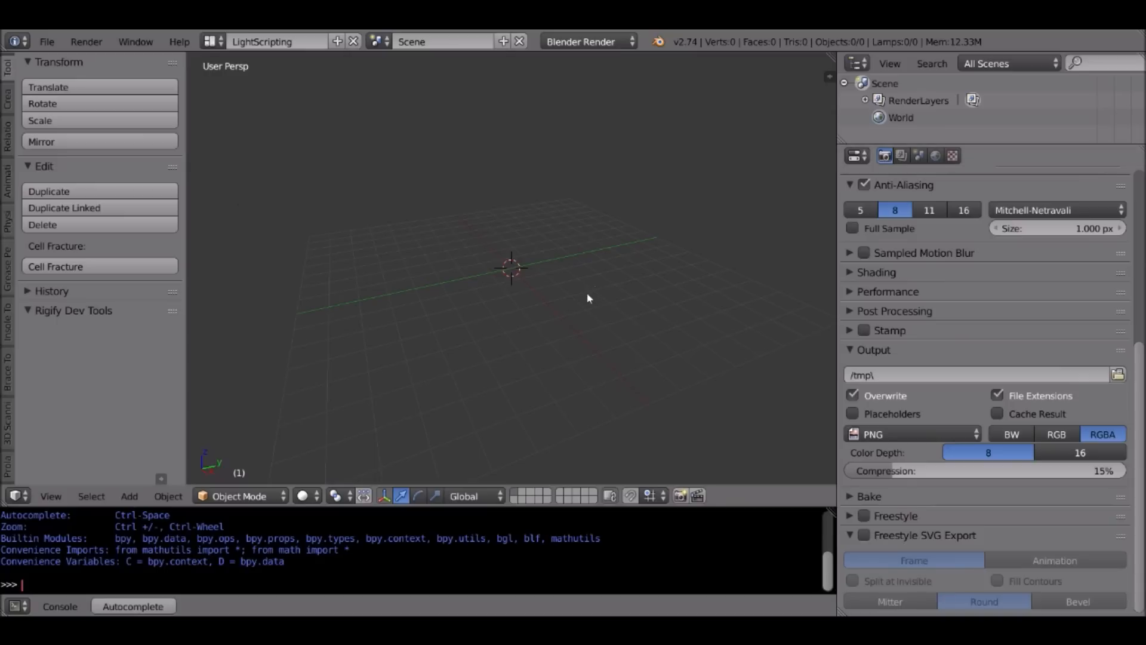
pyautogui.moveTo(592, 309)
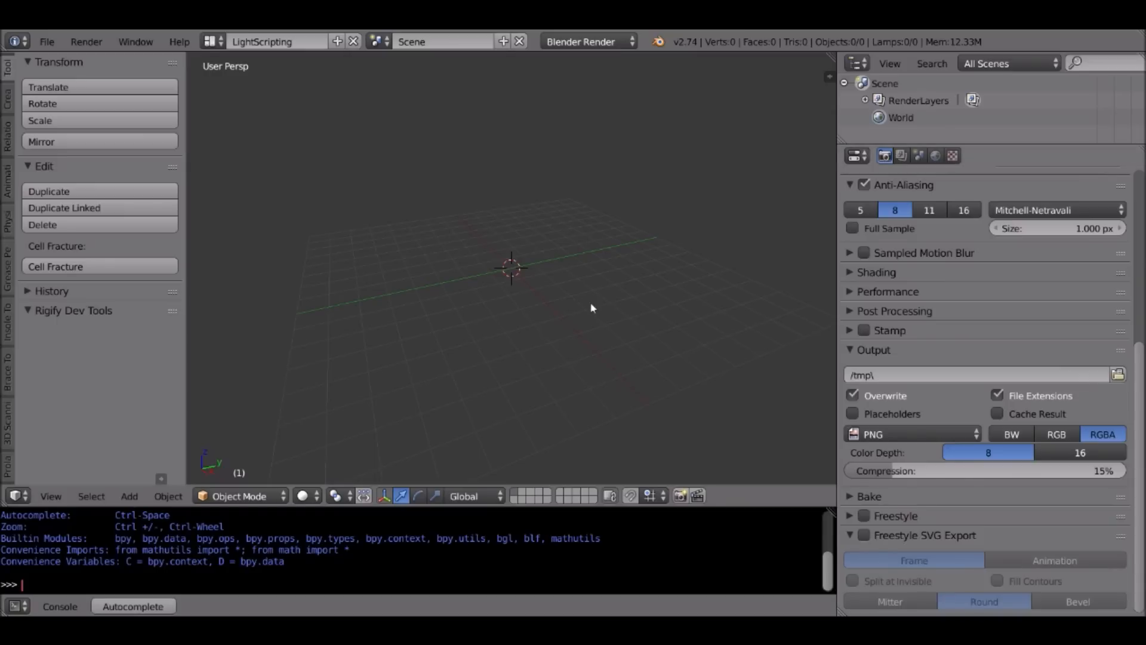
pyautogui.moveTo(664, 333)
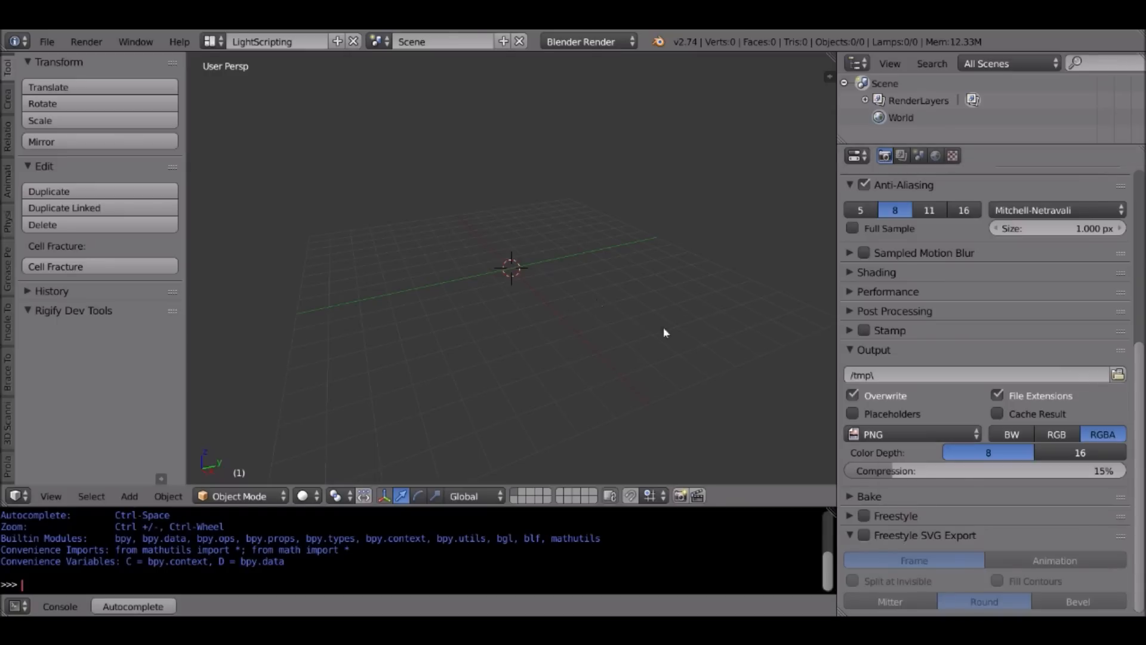
pyautogui.moveTo(586, 315)
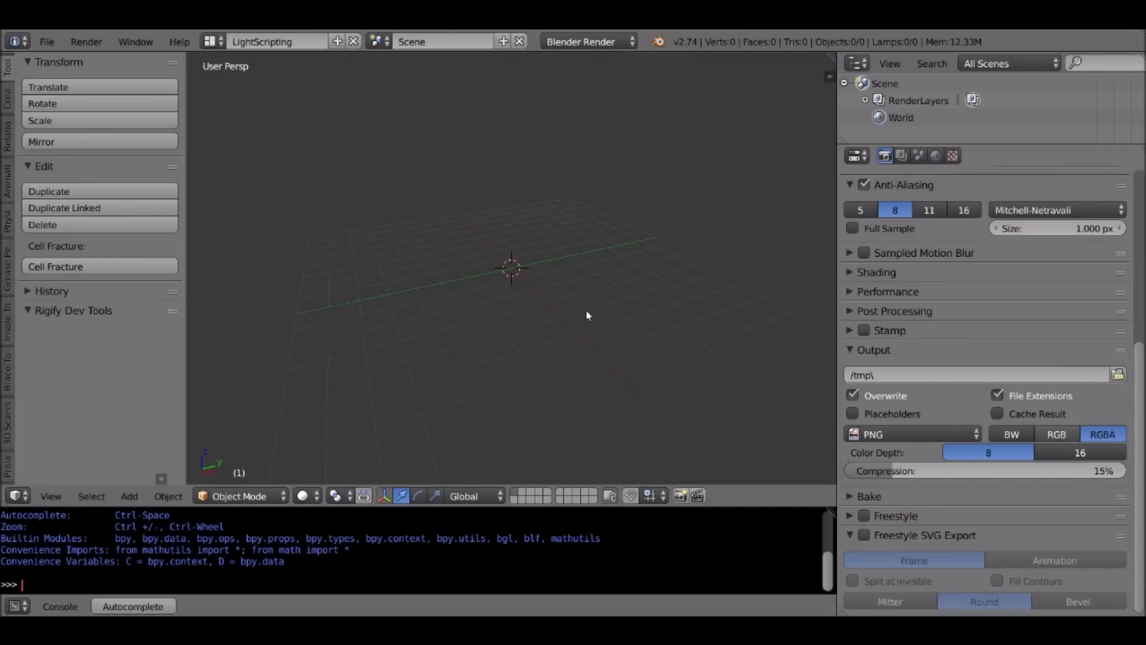
pyautogui.moveTo(605, 301)
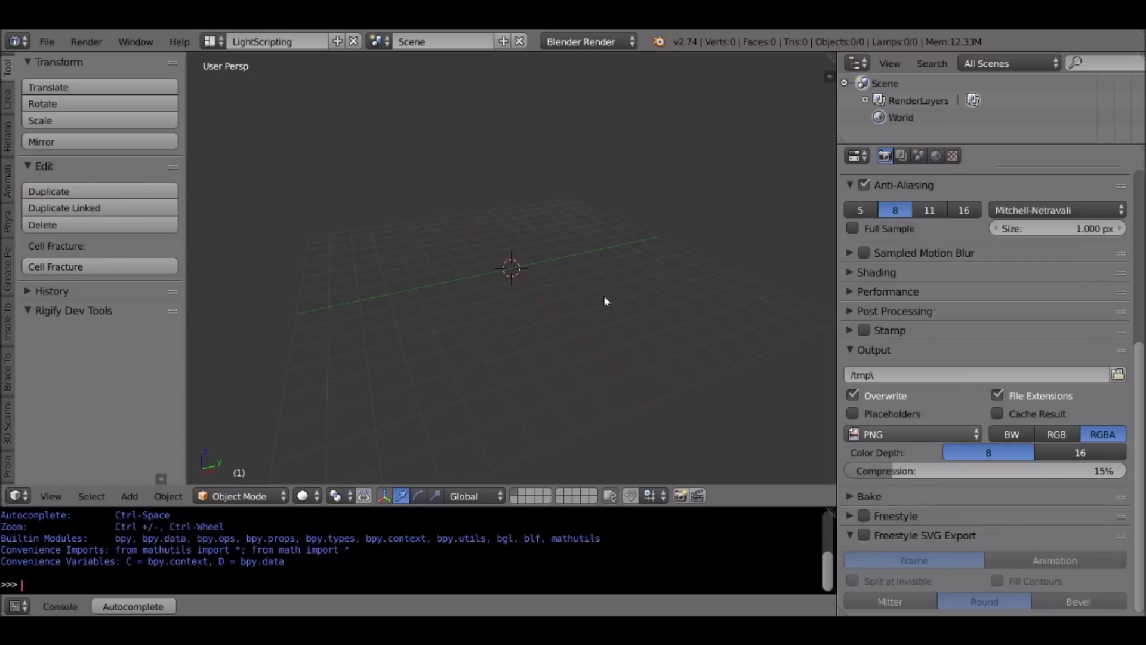
pyautogui.moveTo(512, 268)
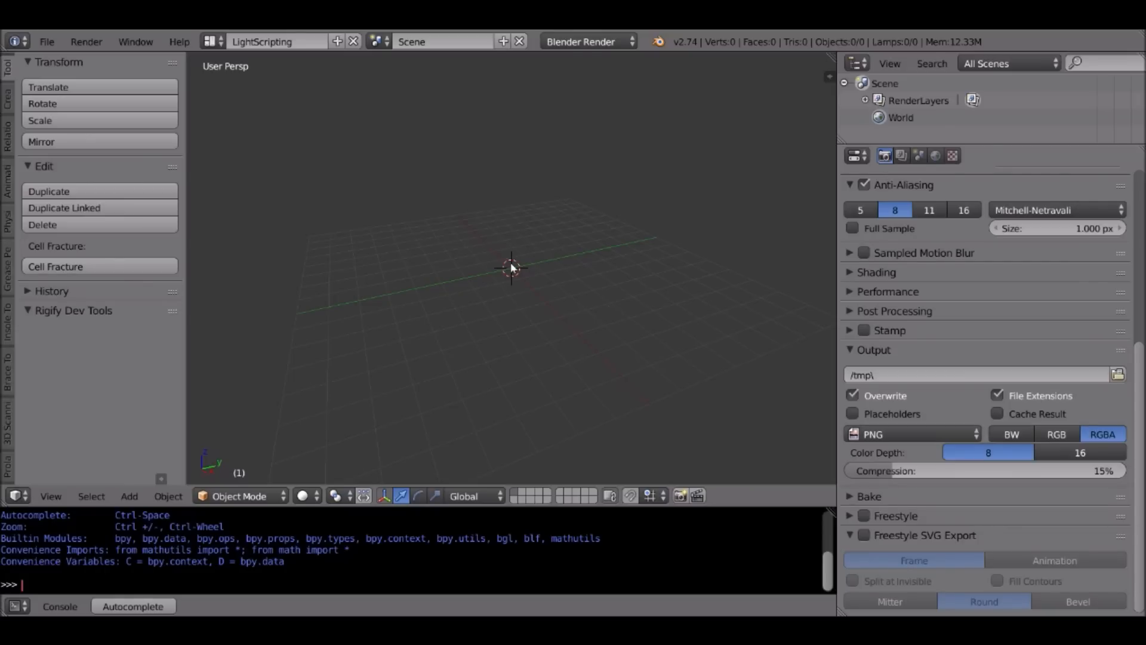
pyautogui.moveTo(358, 182)
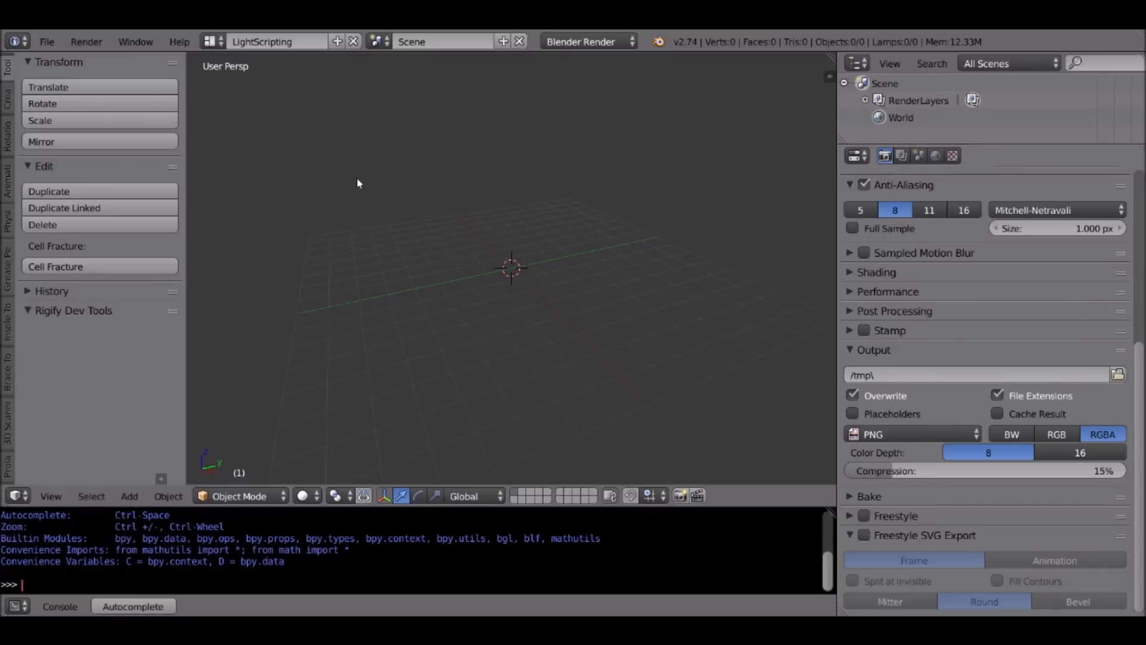
pyautogui.moveTo(610, 305)
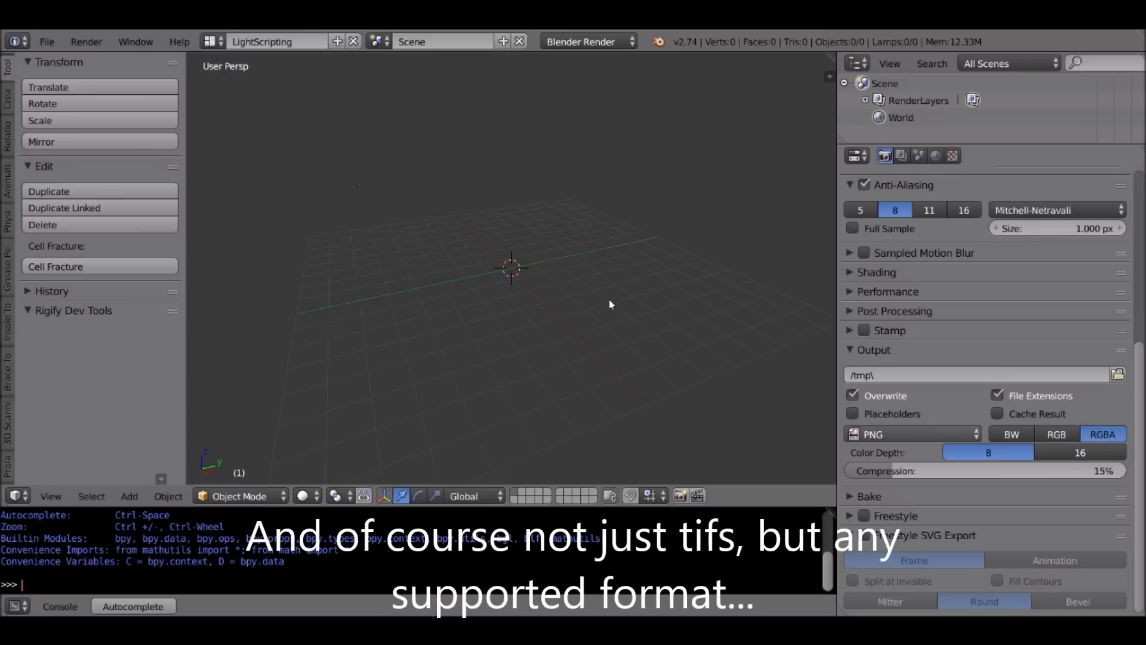
# Close the Python Console area so the 3D viewport fills the left side
pyautogui.click(913, 434)
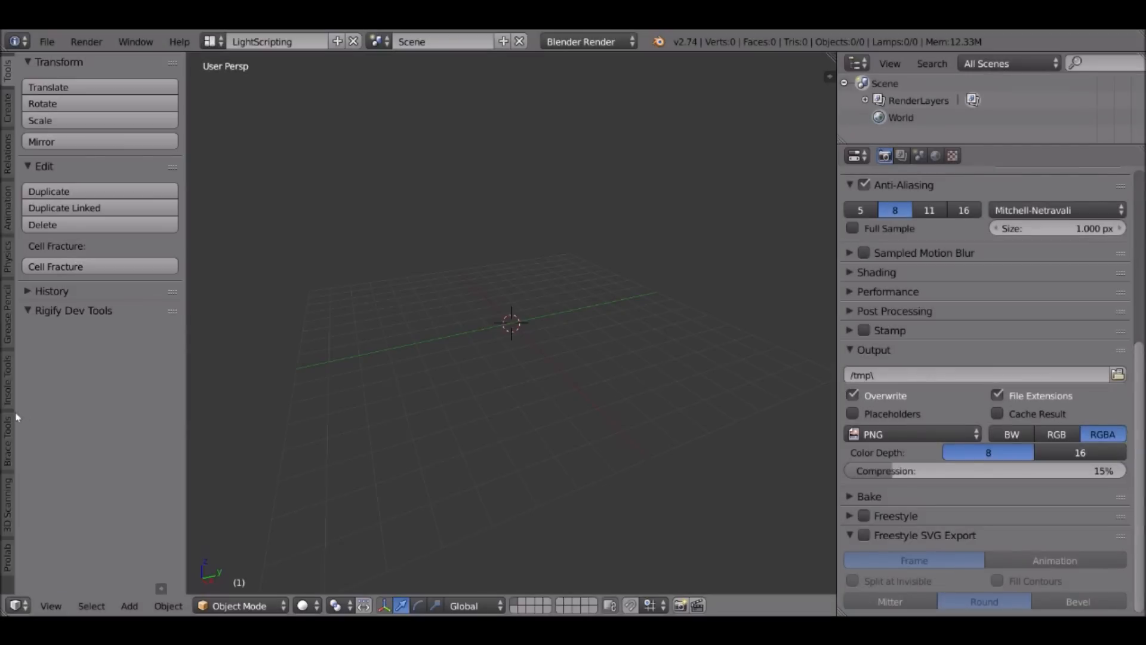
# Switch the main area's editor type from 3D View to User Preferences
pyautogui.click(14, 606)
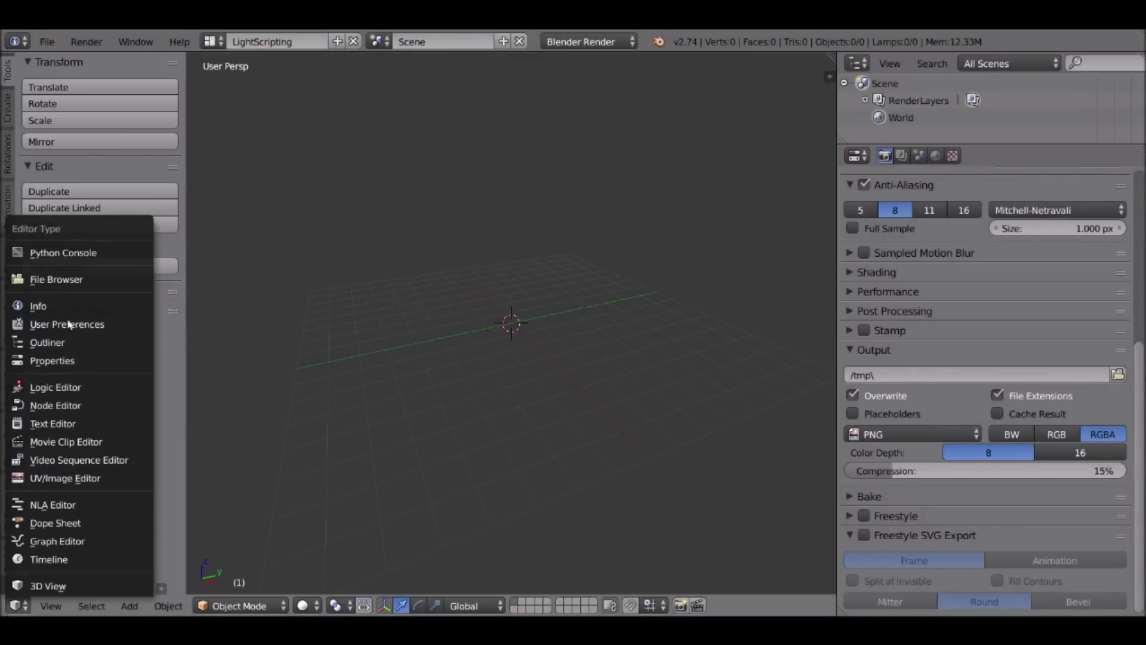
pyautogui.click(66, 324)
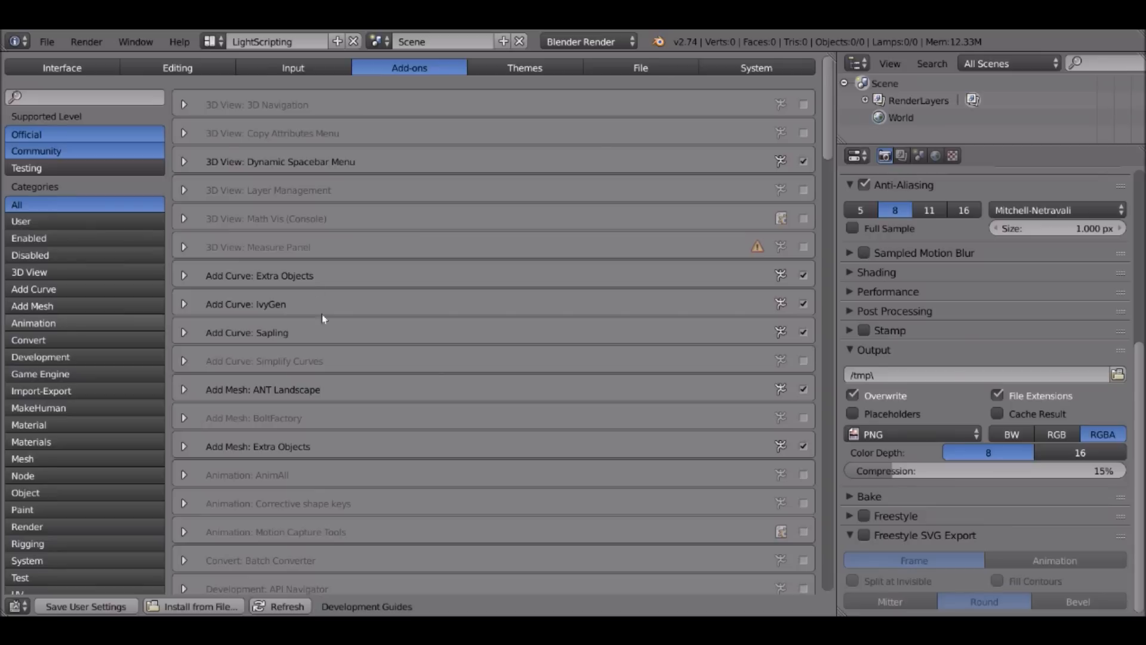
pyautogui.moveTo(390, 144)
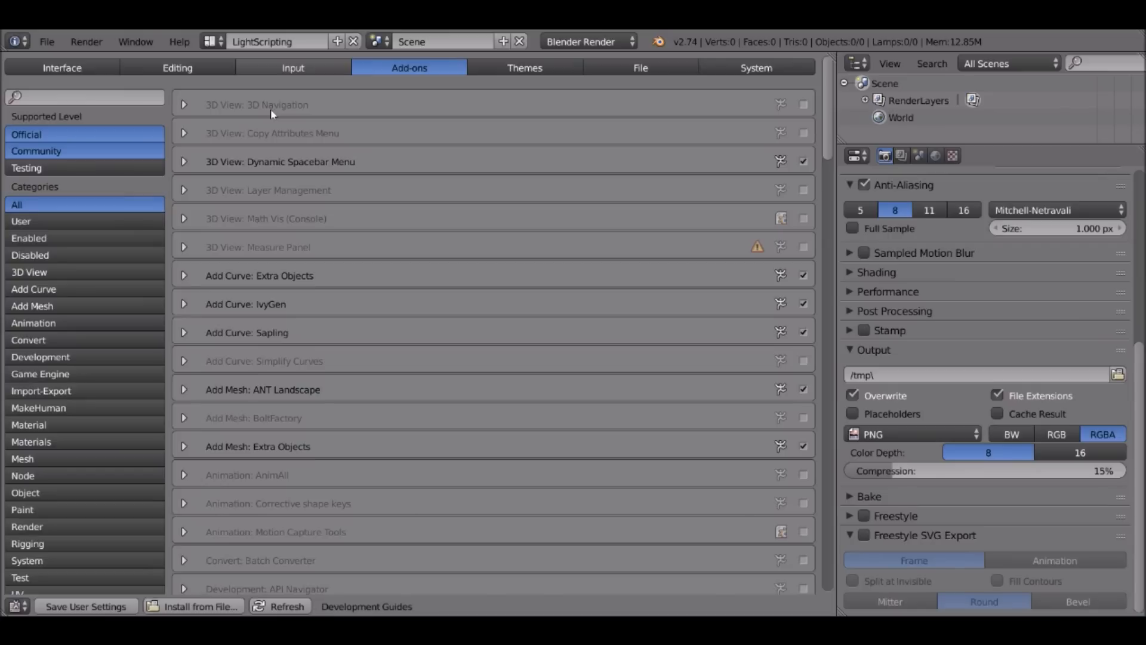
pyautogui.moveTo(256, 246)
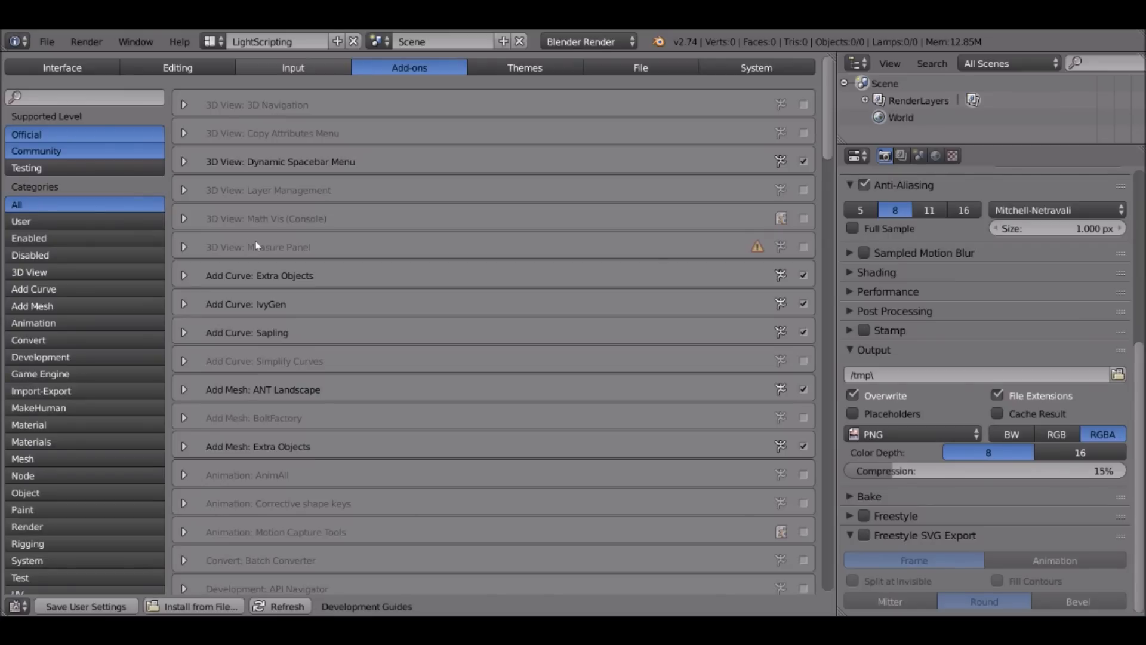
pyautogui.moveTo(286, 197)
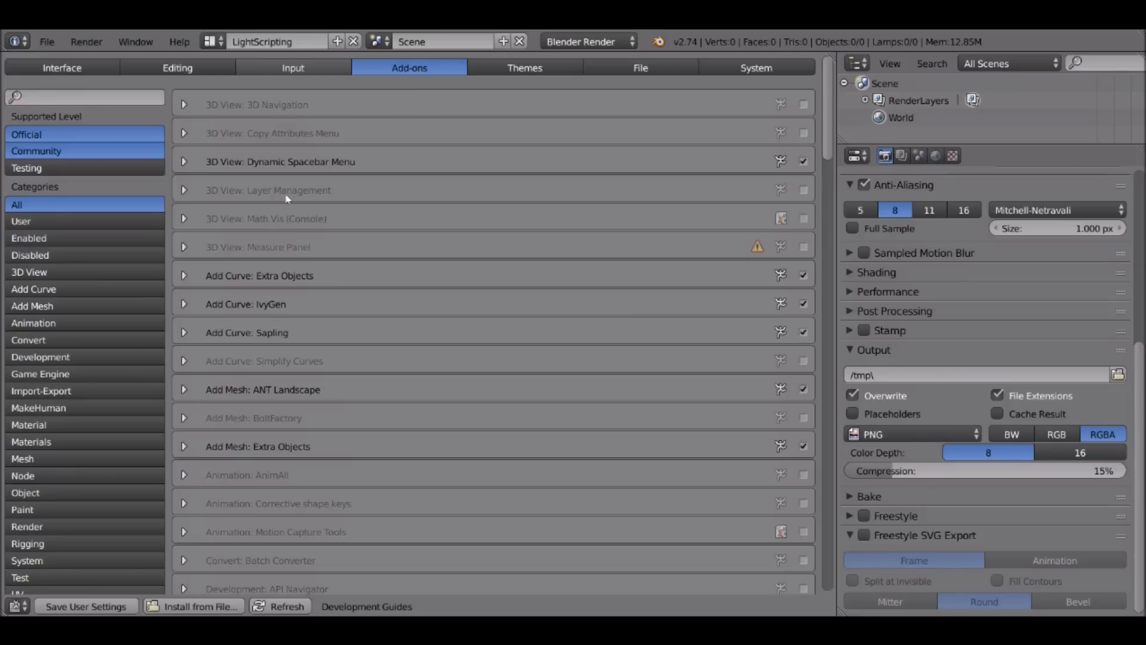
pyautogui.moveTo(166, 416)
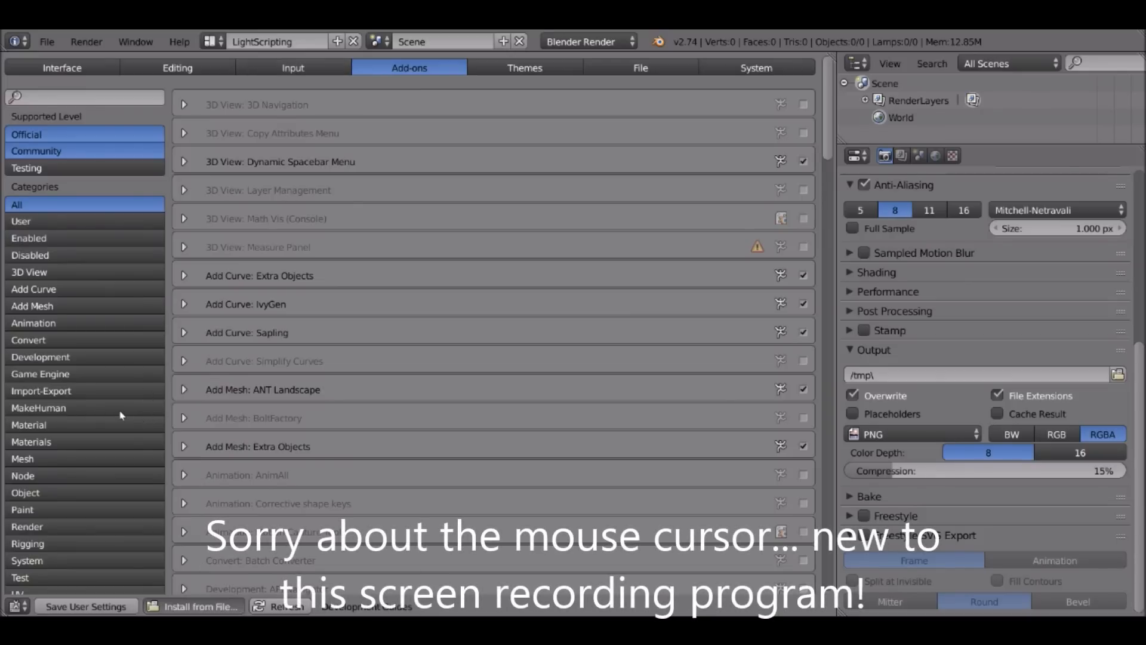
pyautogui.click(200, 606)
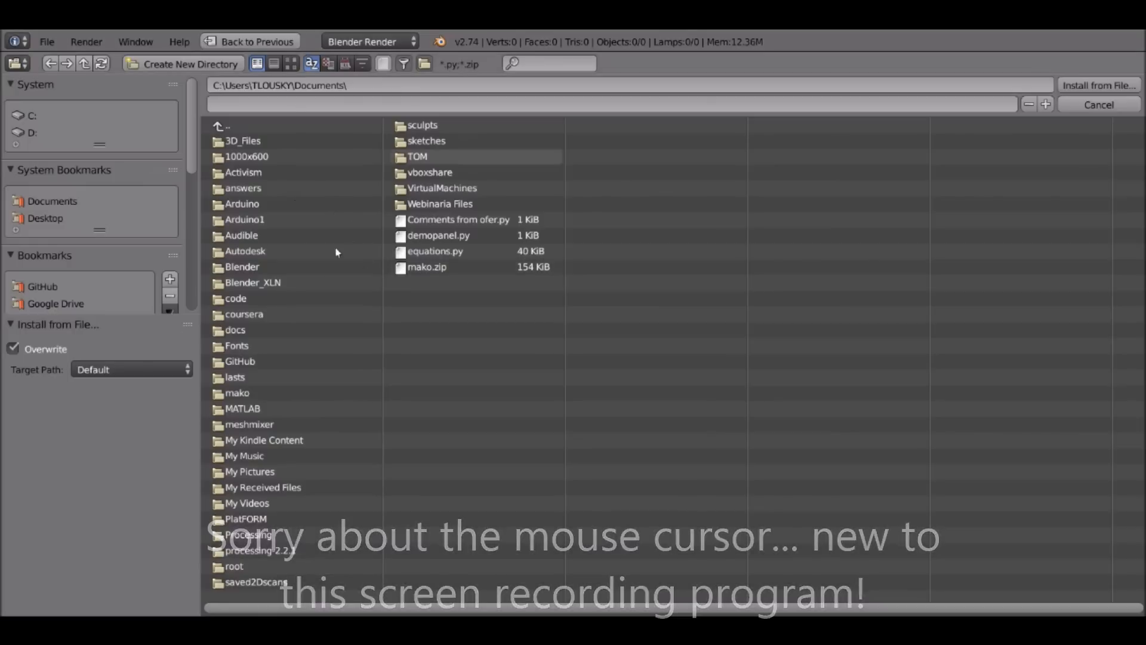
pyautogui.moveTo(723, 59)
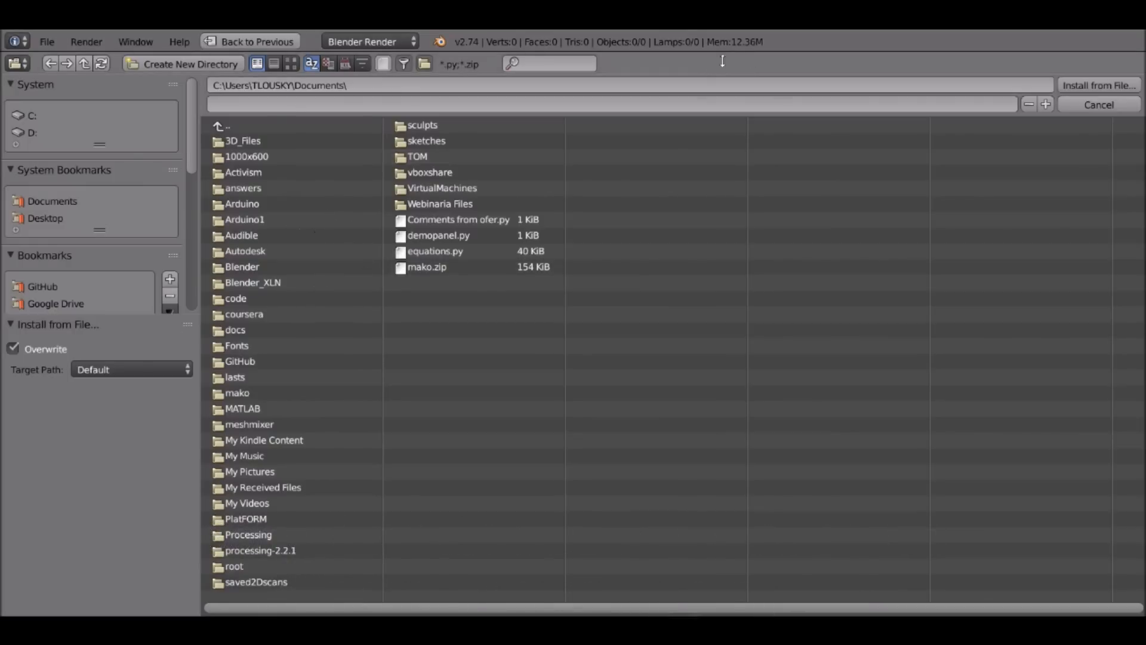
pyautogui.moveTo(739, 81)
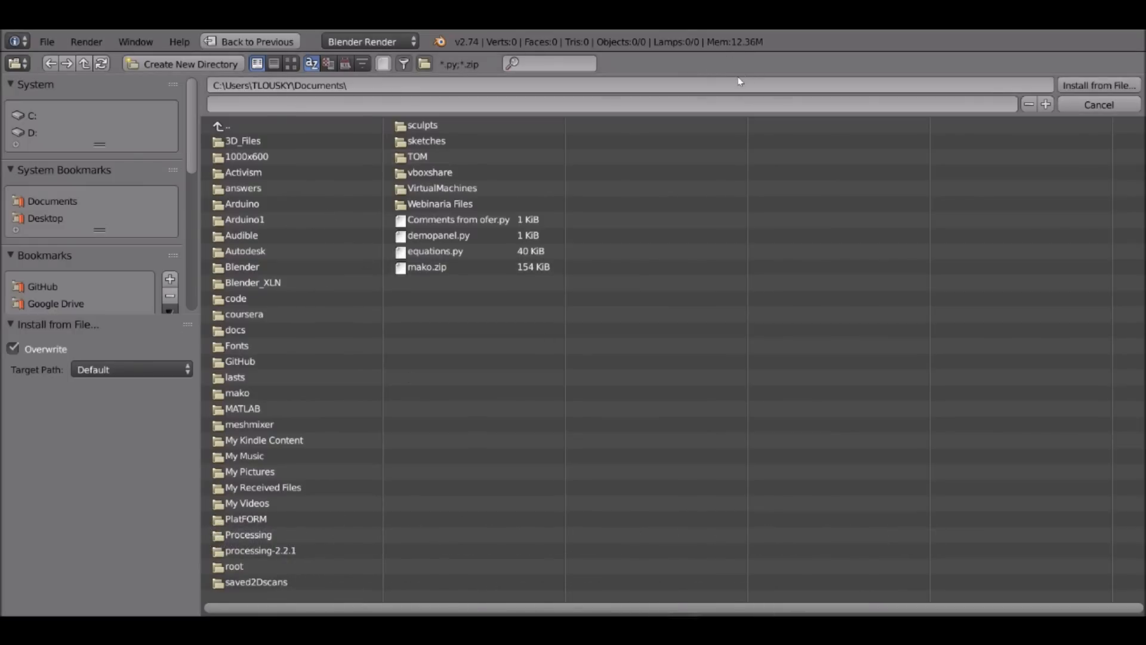
pyautogui.click(1097, 105)
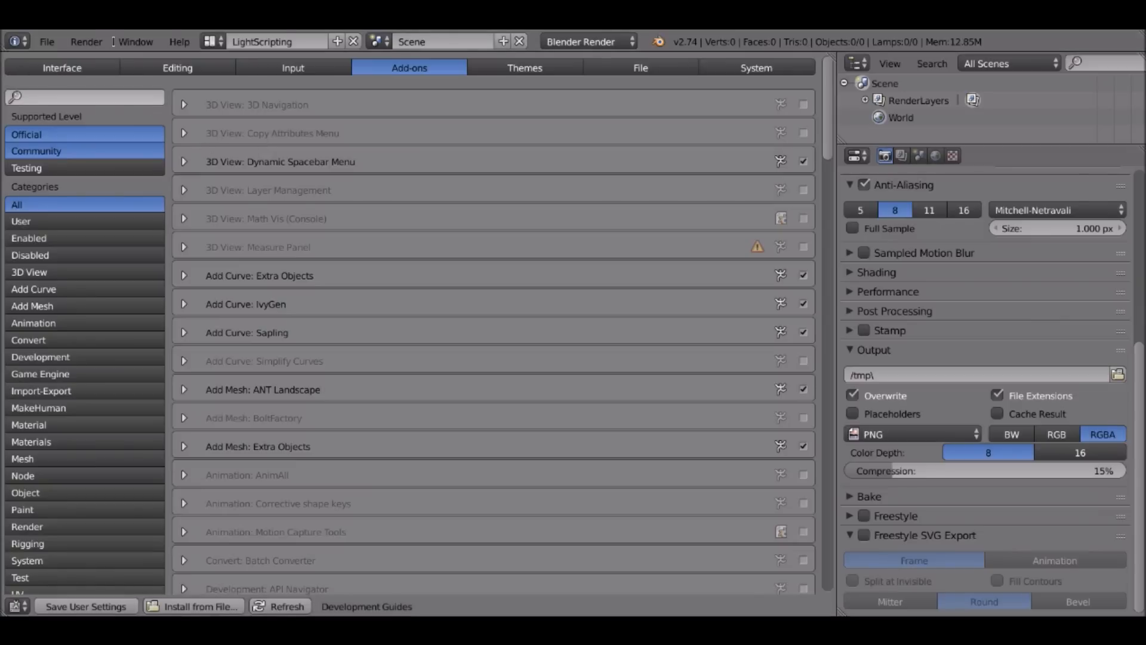
# Search add-ons for 'batch', expand Convert: Batch Converter, and enable it
pyautogui.write('batc')
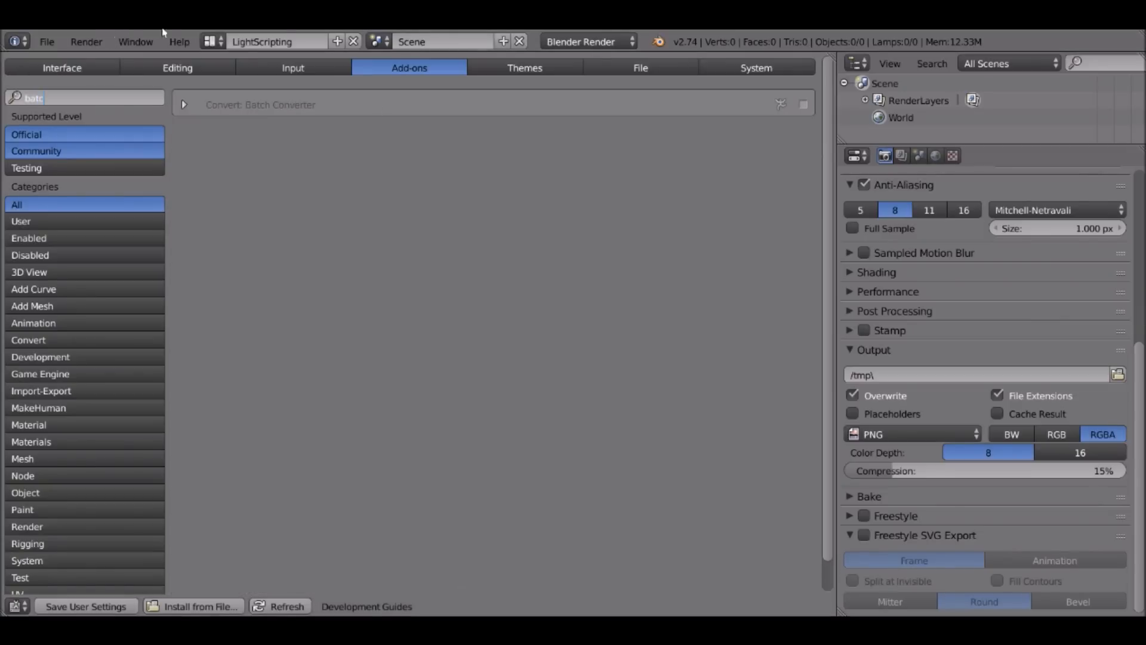
pyautogui.write('h')
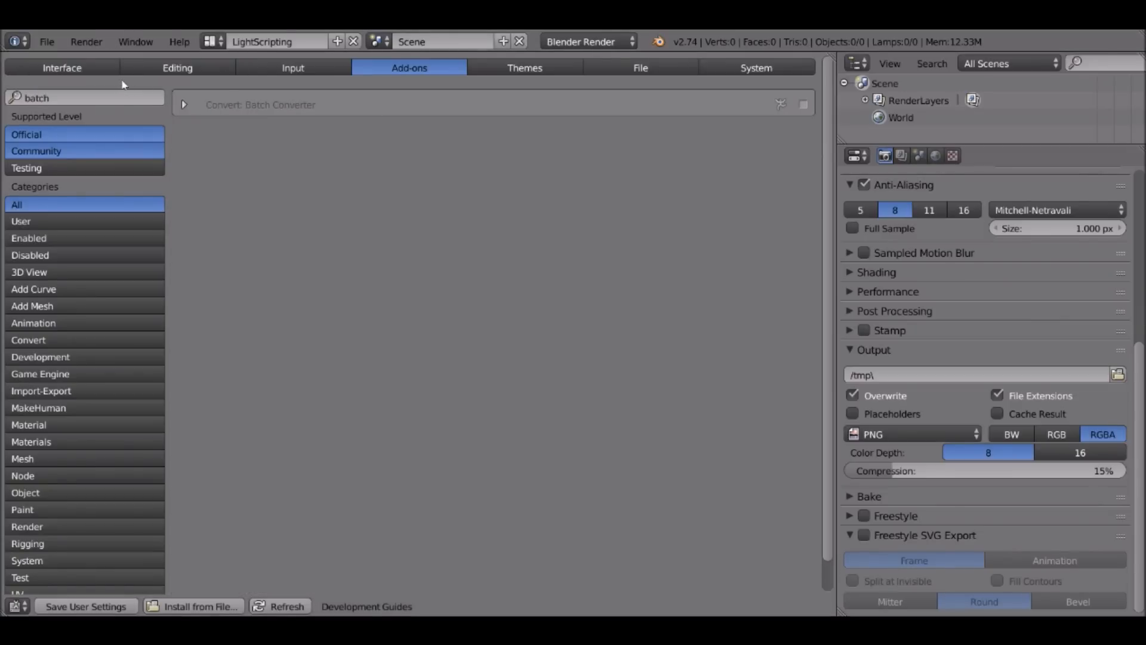
pyautogui.click(183, 104)
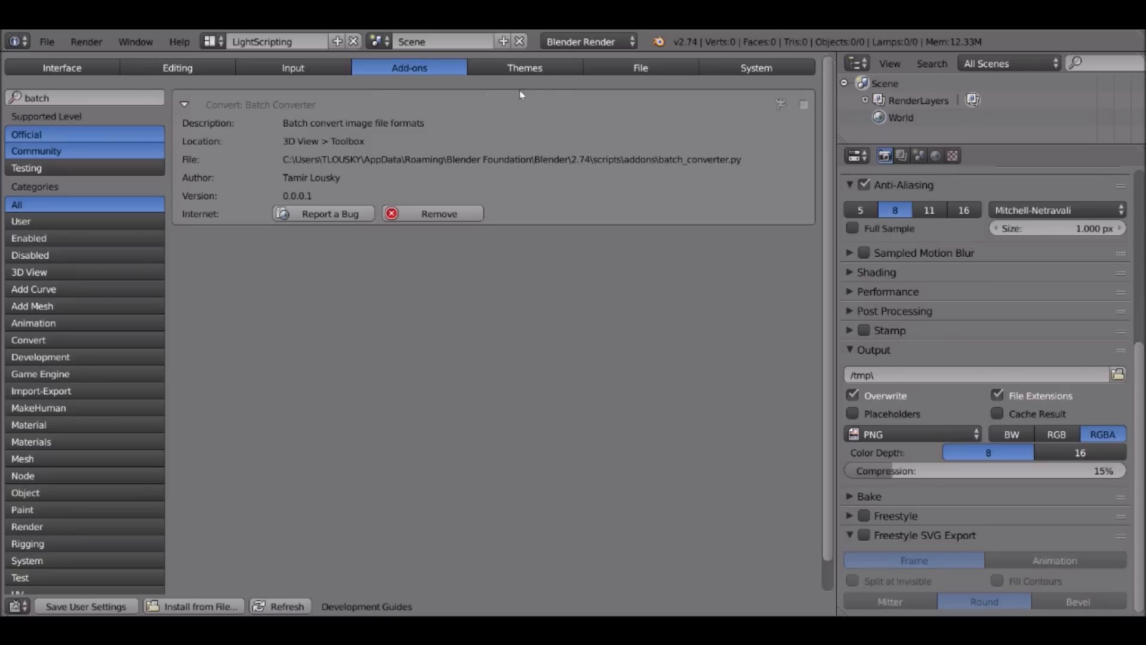
pyautogui.moveTo(535, 85)
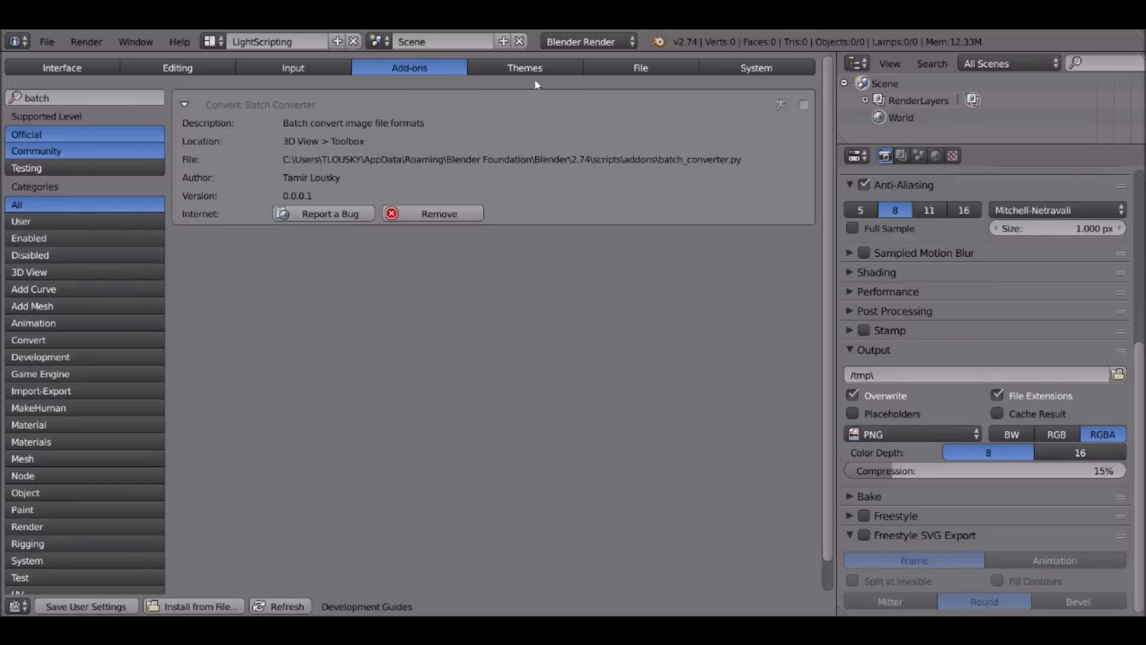
pyautogui.click(803, 104)
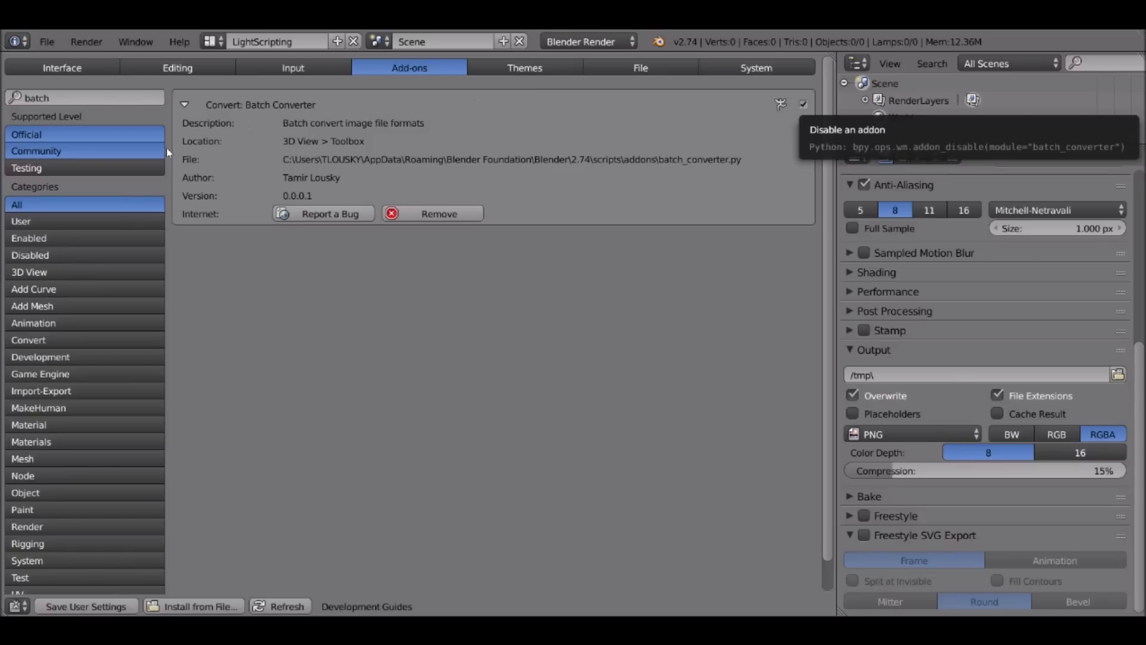
pyautogui.moveTo(520, 91)
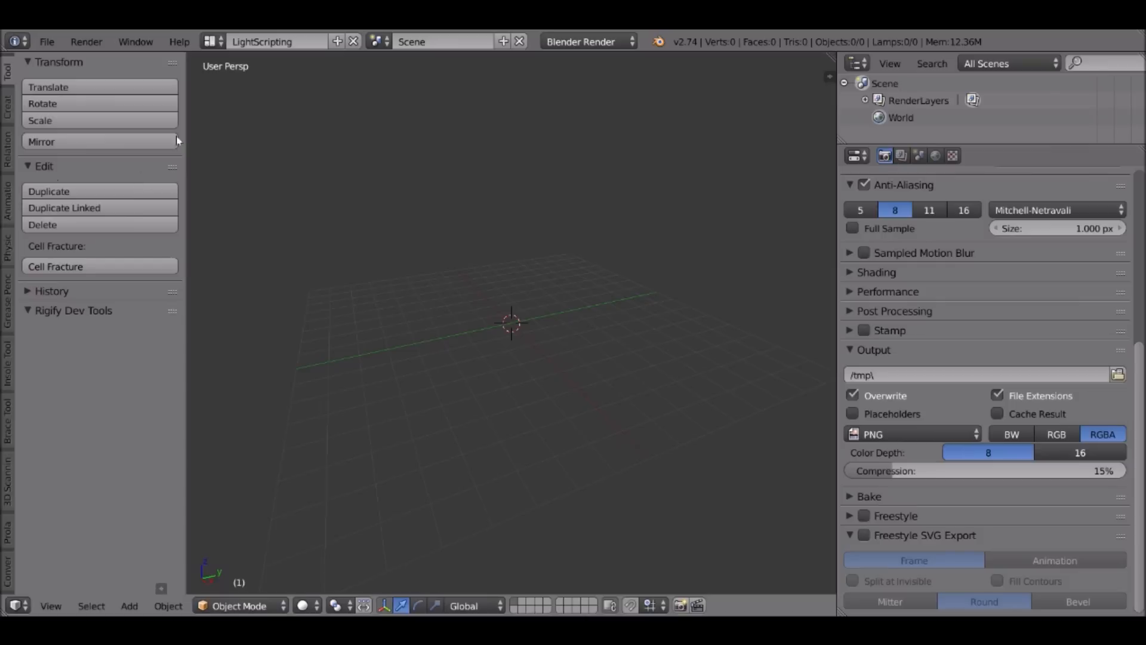
pyautogui.moveTo(13, 416)
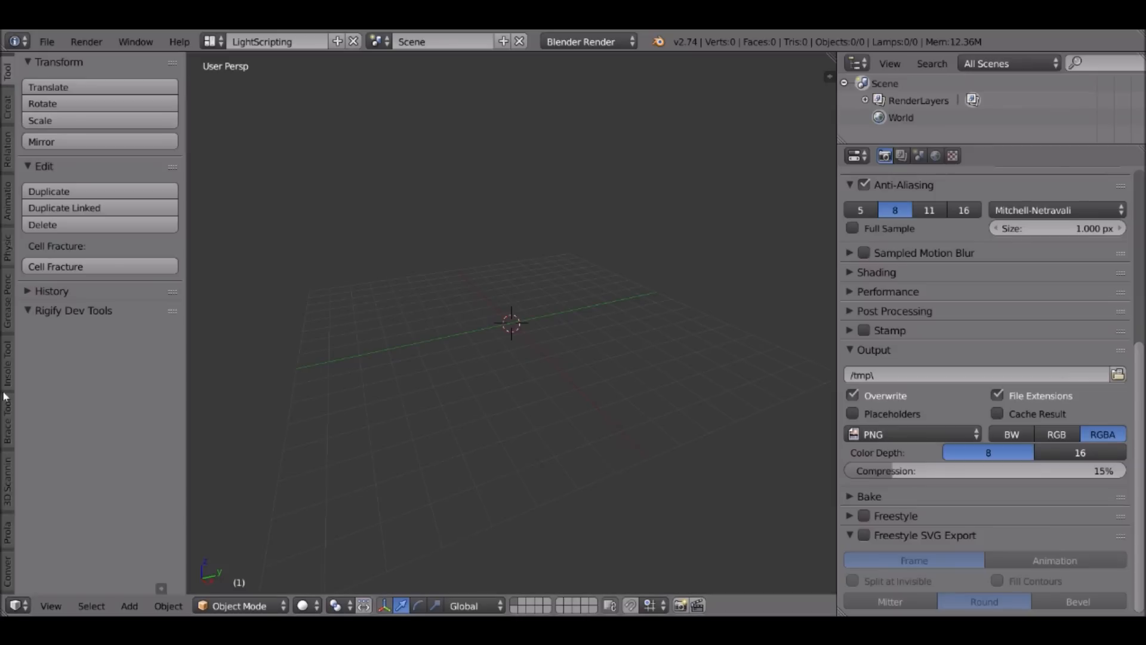
# Return to the 3D View and show the Batch Converter panel in the Convert tab
pyautogui.click(7, 567)
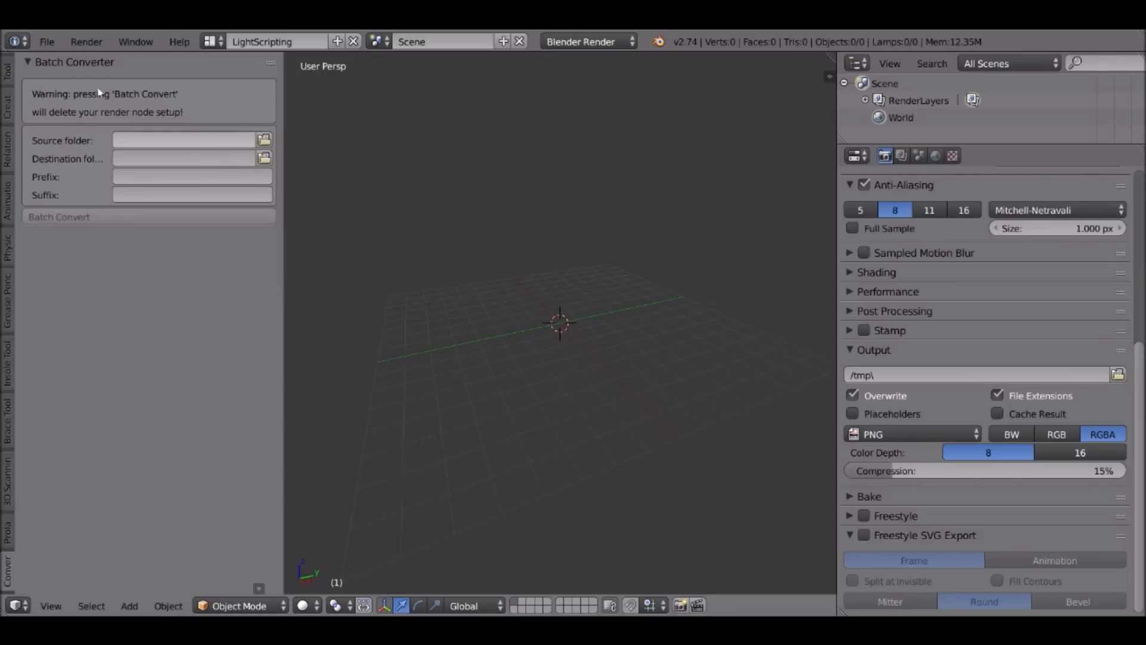
pyautogui.moveTo(101, 94)
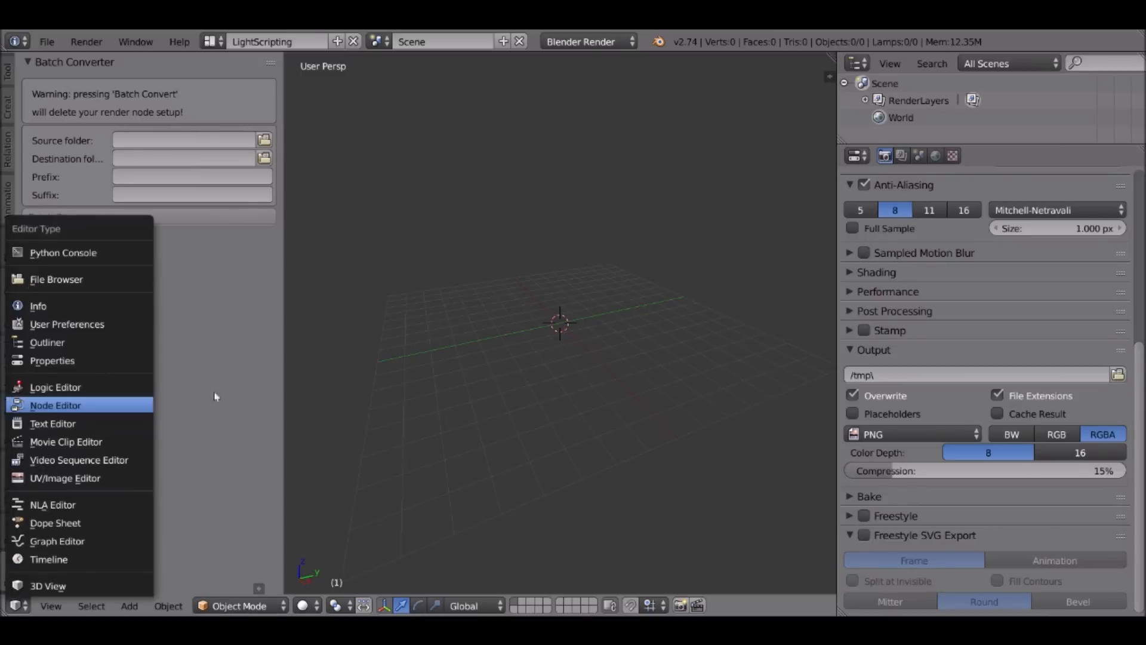
# Make the area a Node Editor with compositing nodes and Use Nodes enabled
pyautogui.click(56, 405)
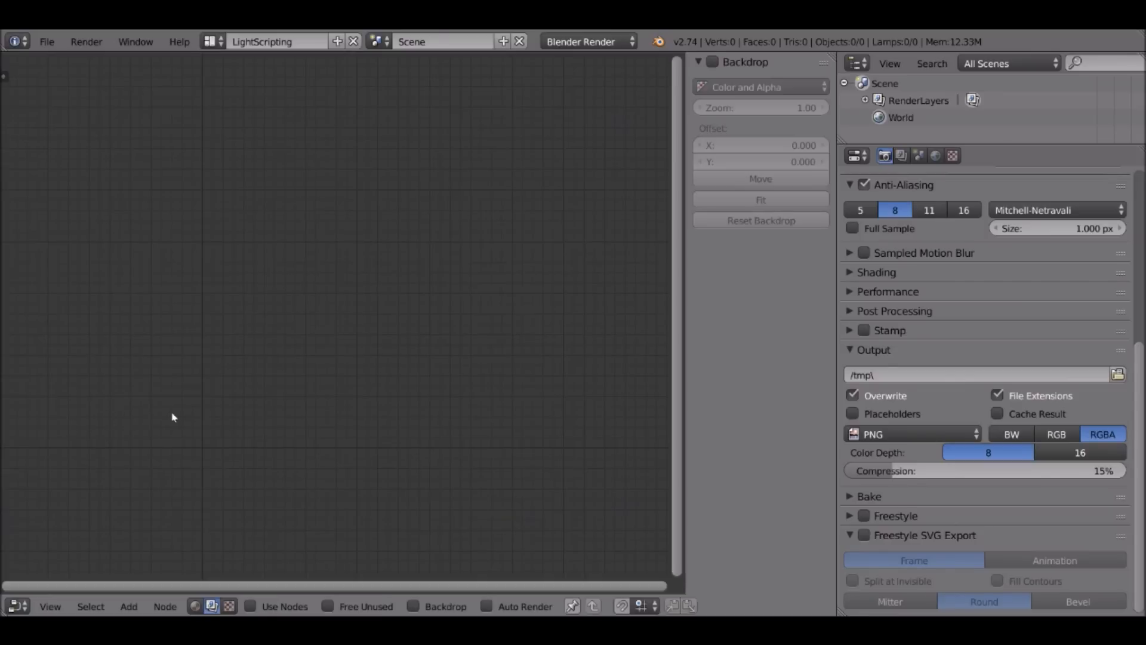
pyautogui.click(252, 606)
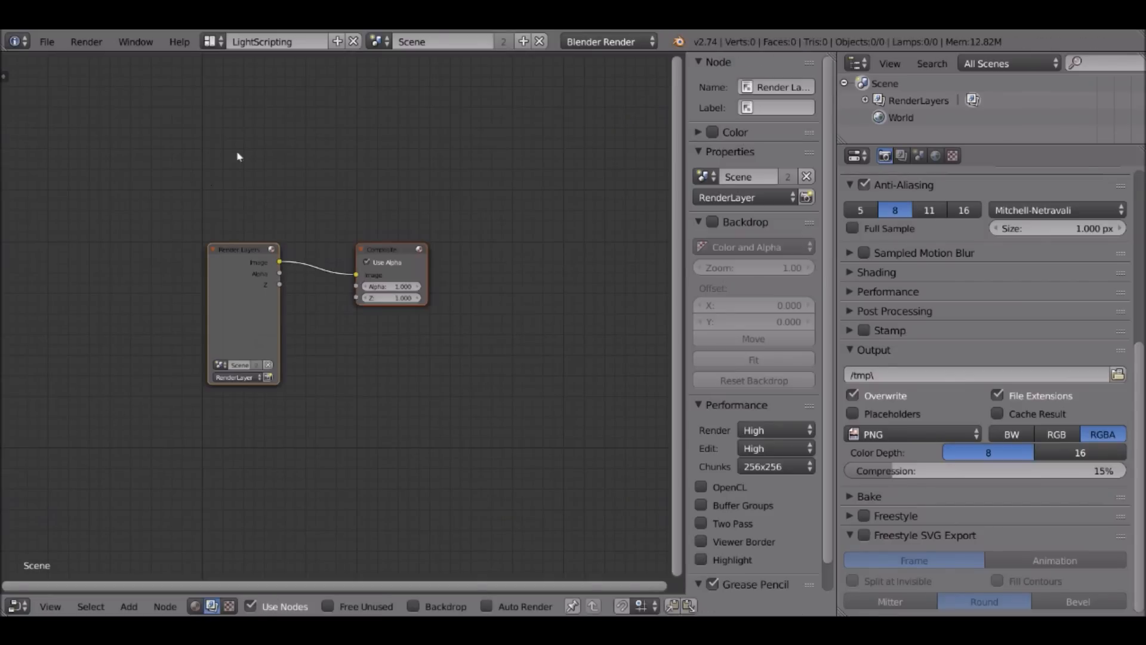
pyautogui.moveTo(151, 257)
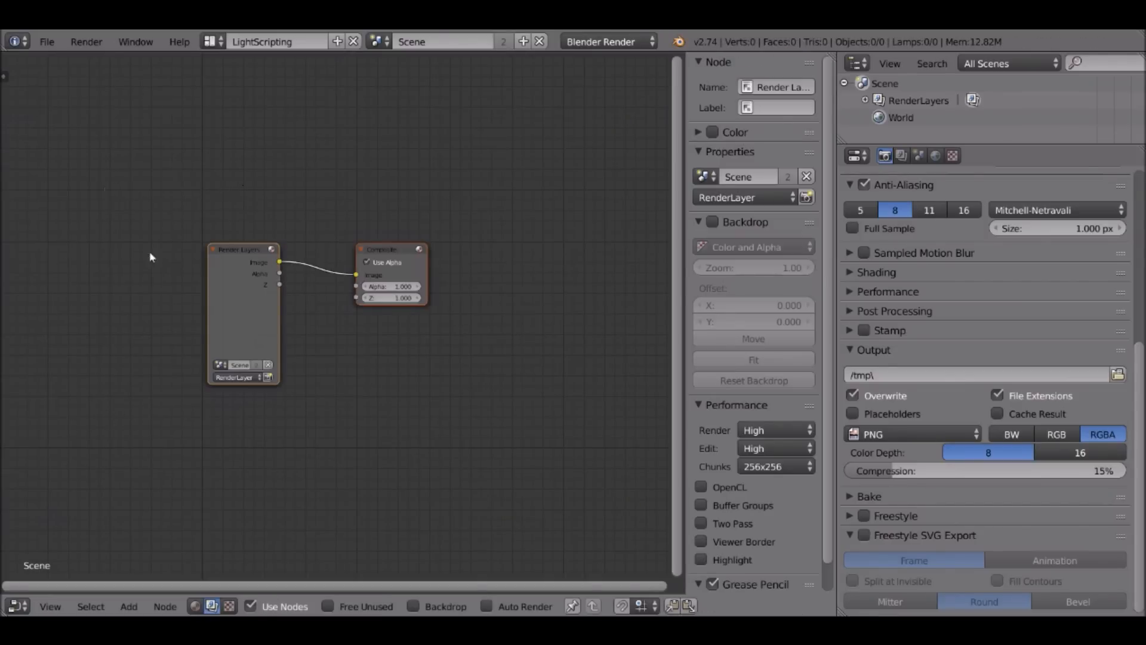
pyautogui.moveTo(244, 194)
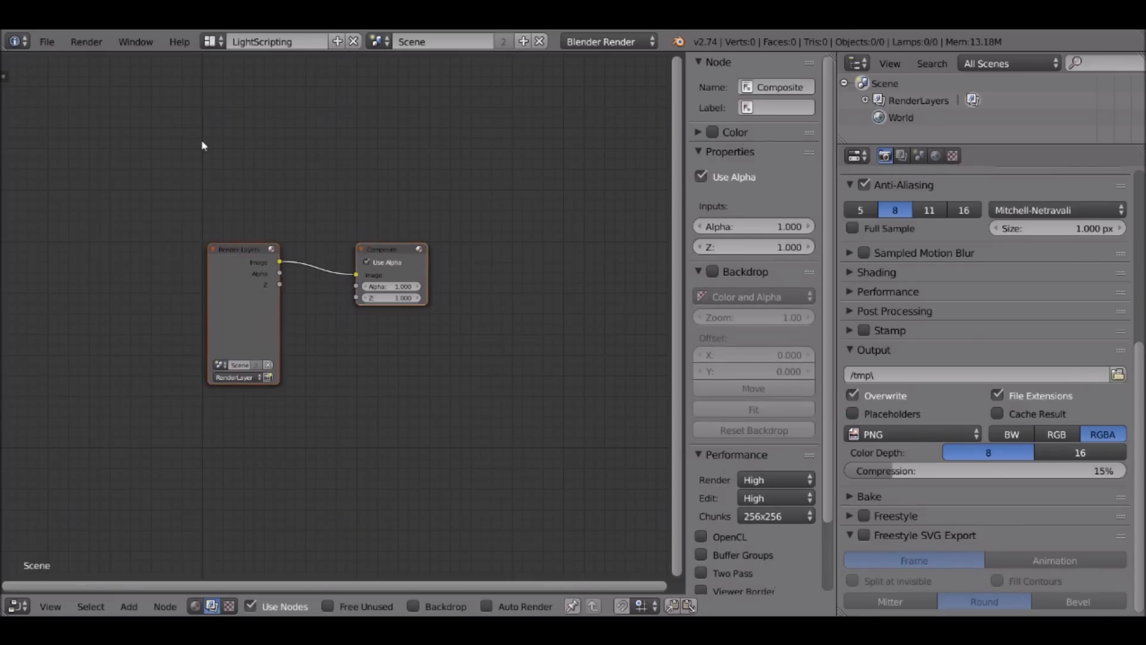
pyautogui.moveTo(182, 178)
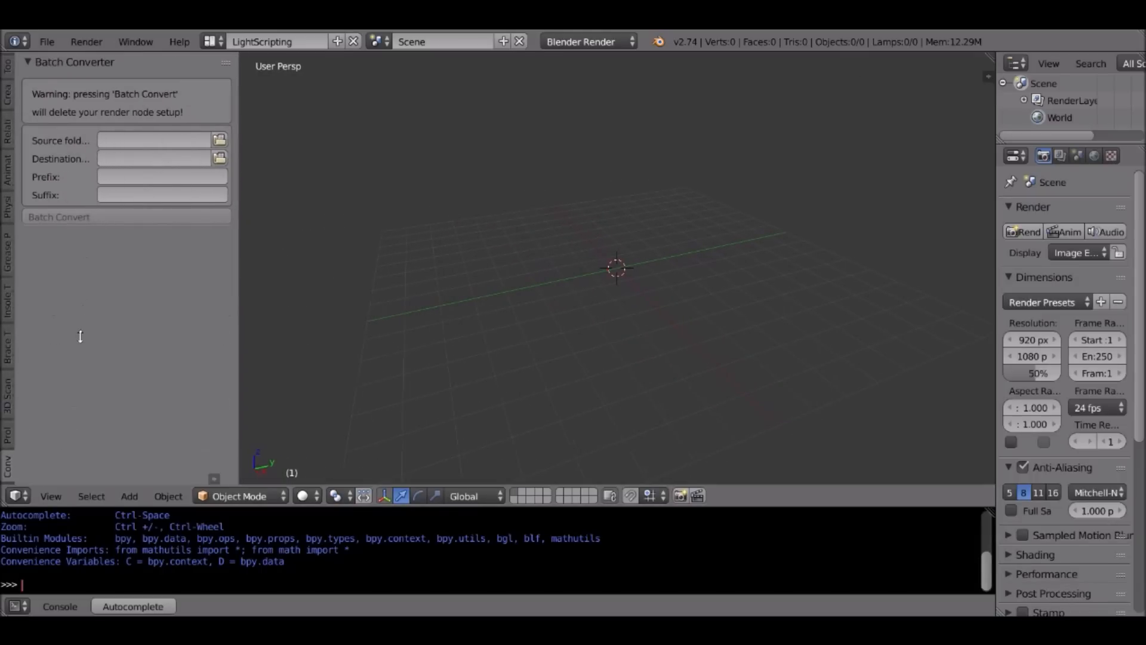
pyautogui.moveTo(306, 196)
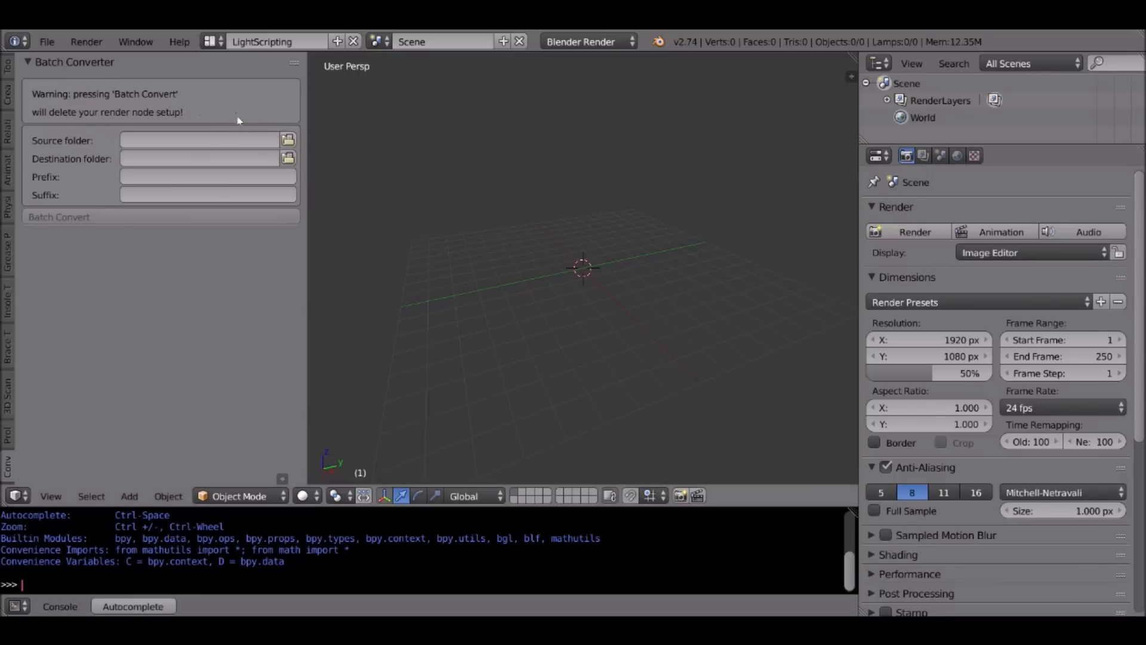
pyautogui.moveTo(169, 123)
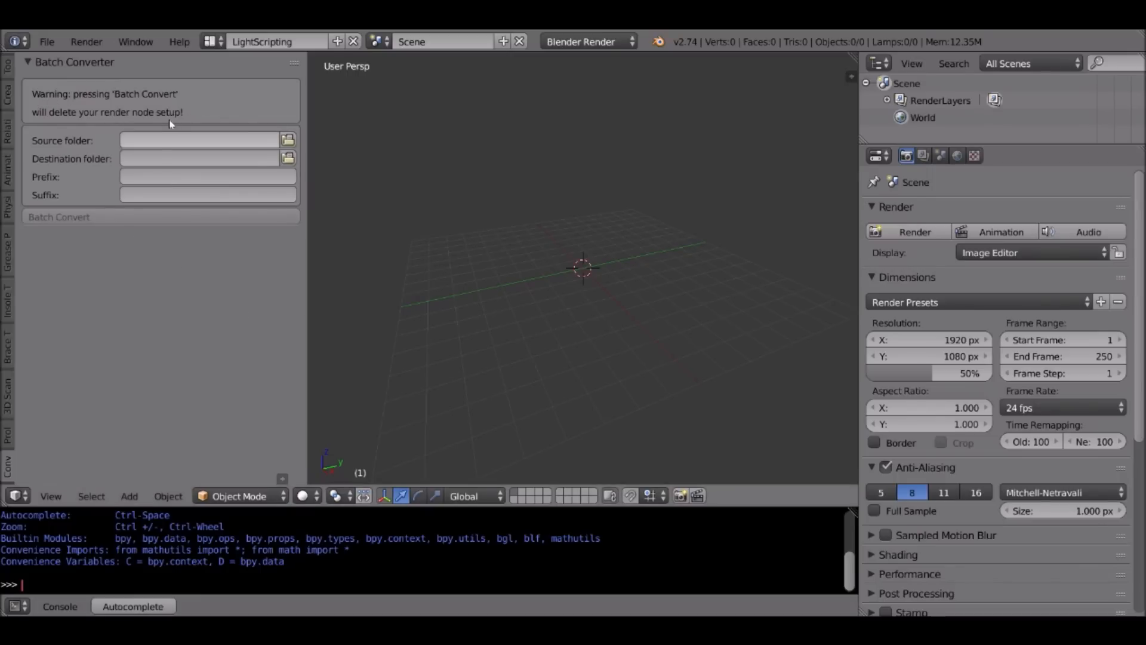
pyautogui.moveTo(291, 118)
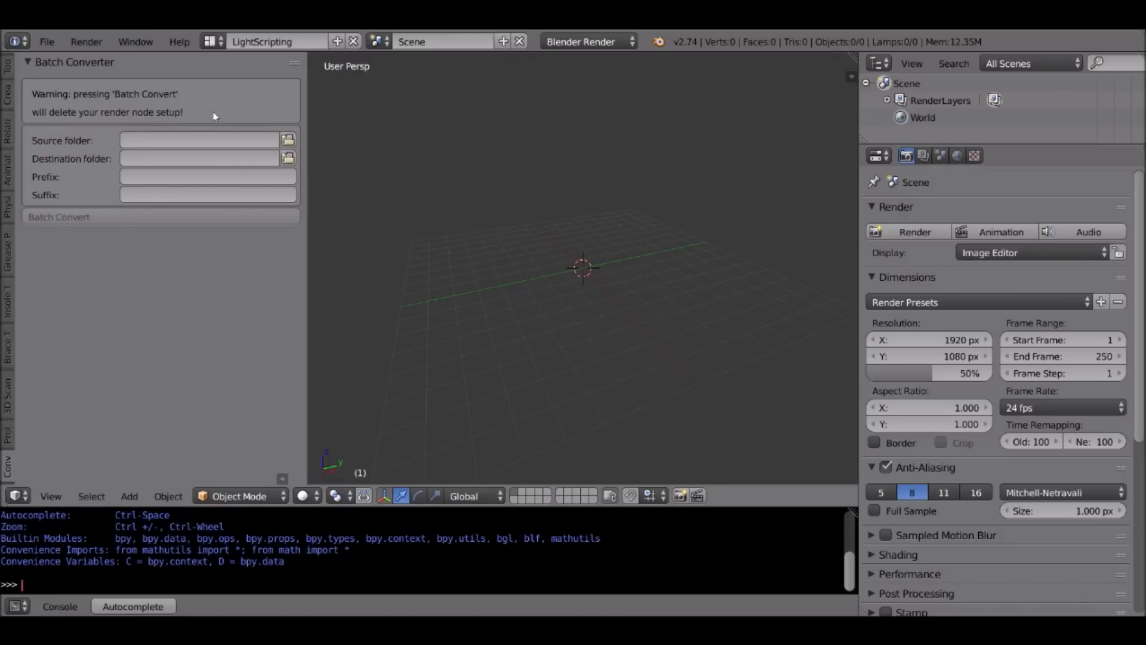
pyautogui.moveTo(118, 138)
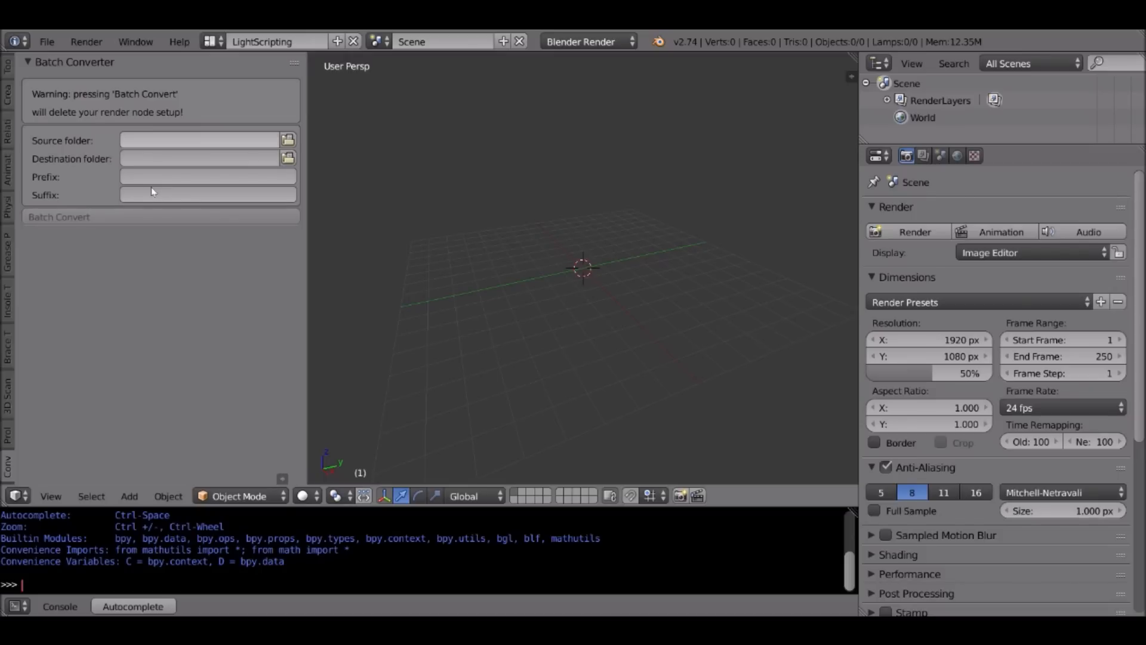
pyautogui.moveTo(355, 216)
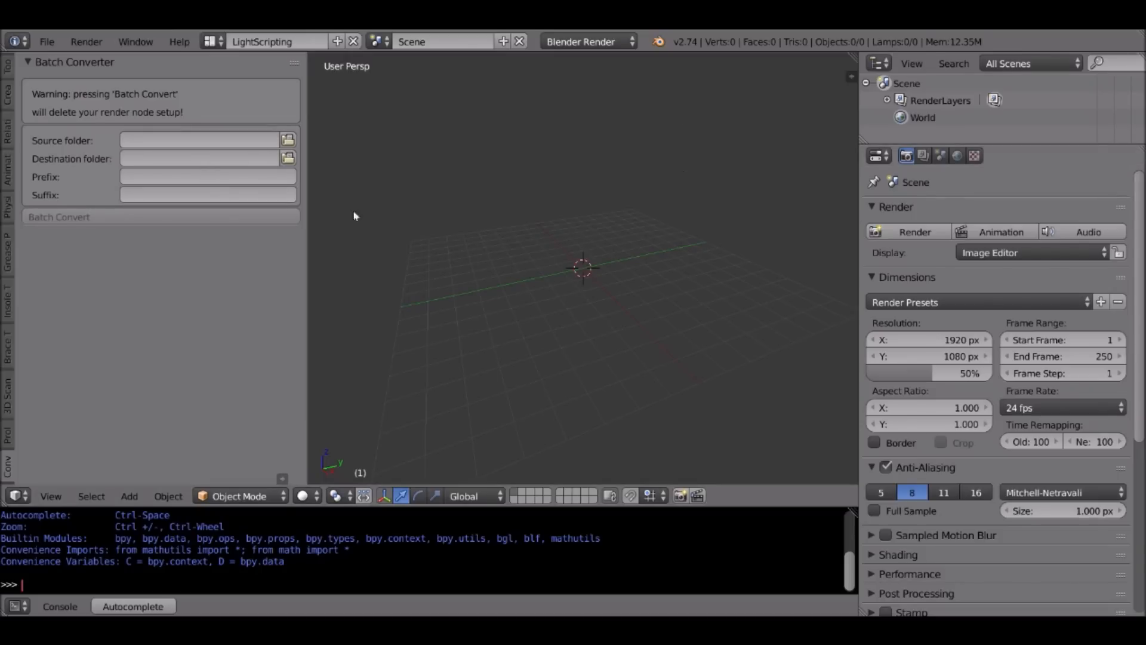
pyautogui.moveTo(193, 105)
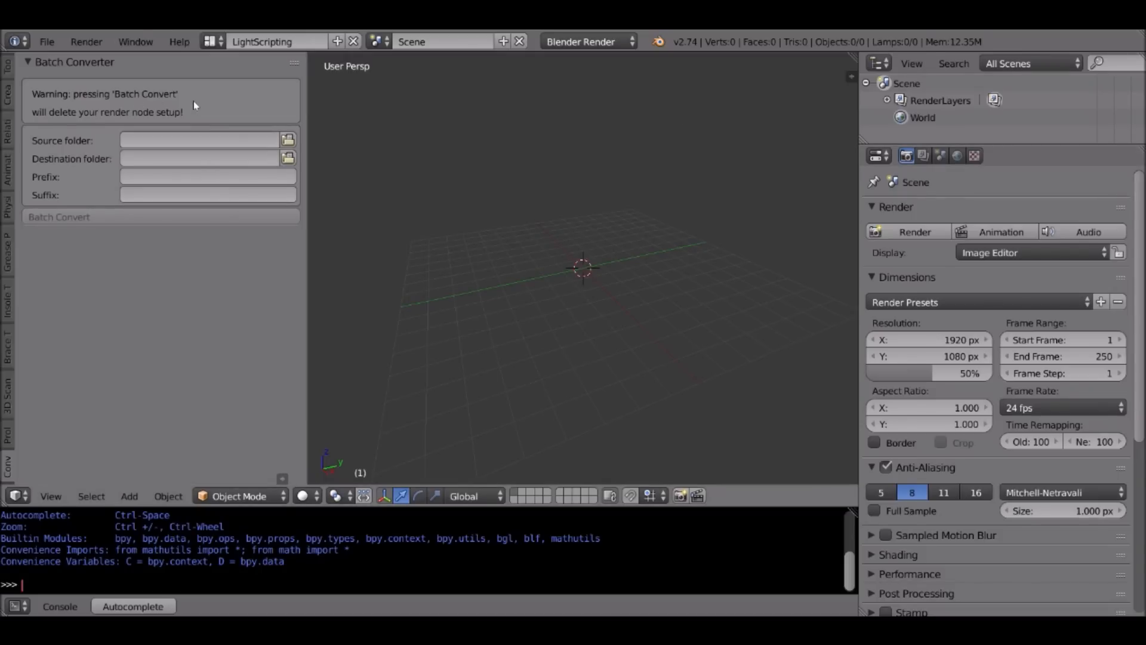
# Set Source to the depth images folder and Destination to testfiles\test
pyautogui.click(287, 140)
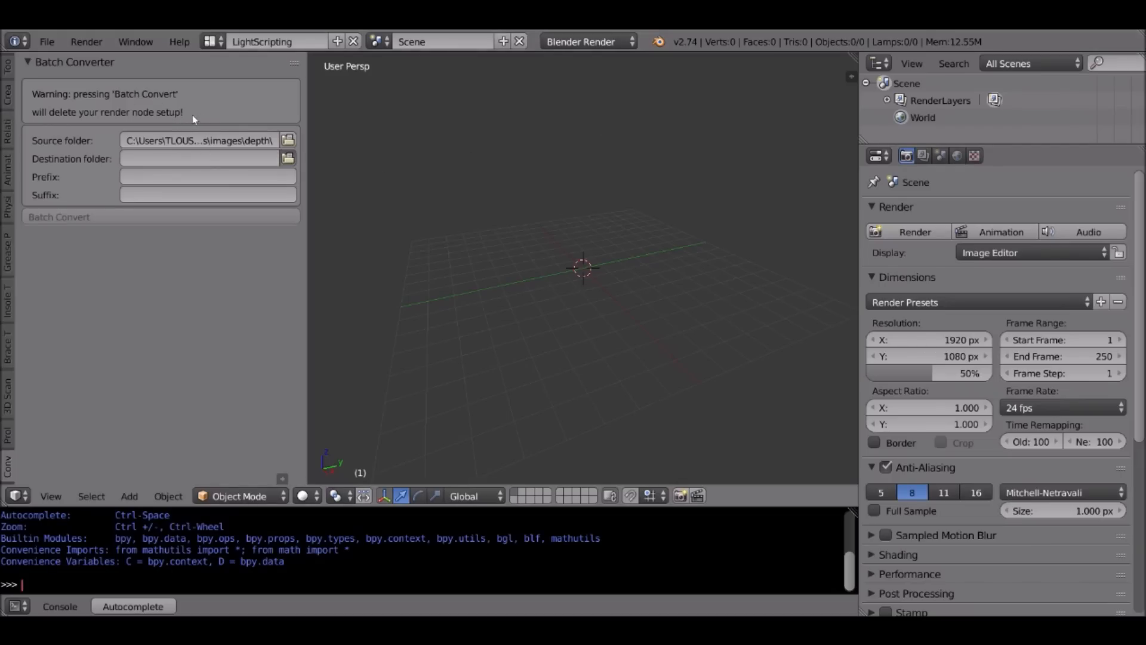
pyautogui.click(287, 139)
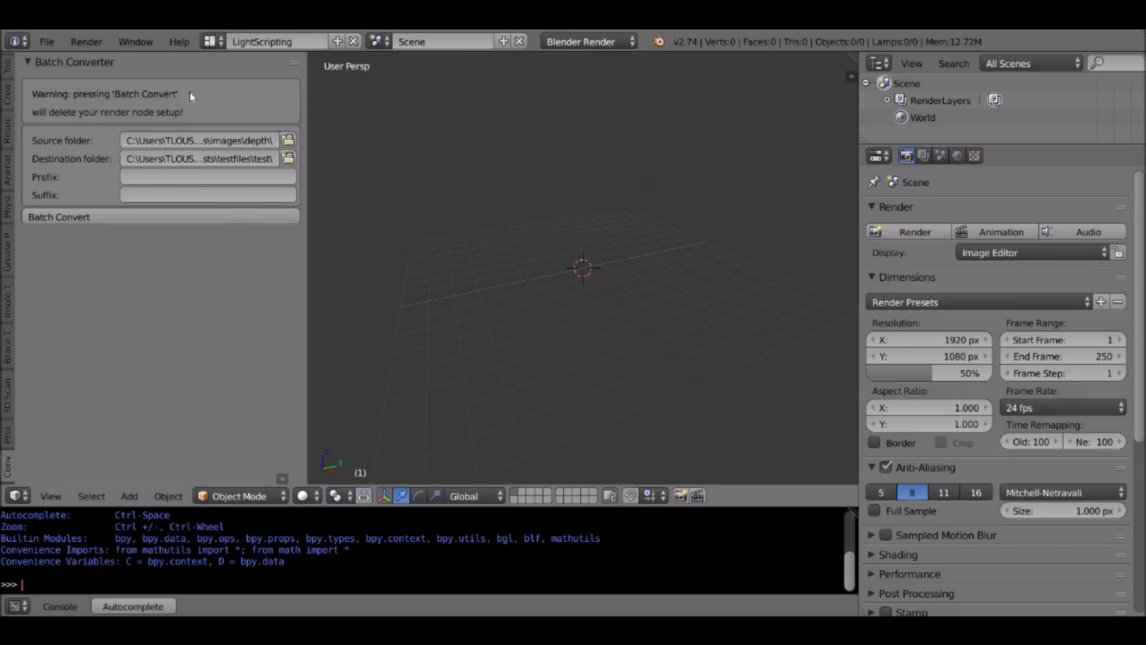
pyautogui.moveTo(185, 99)
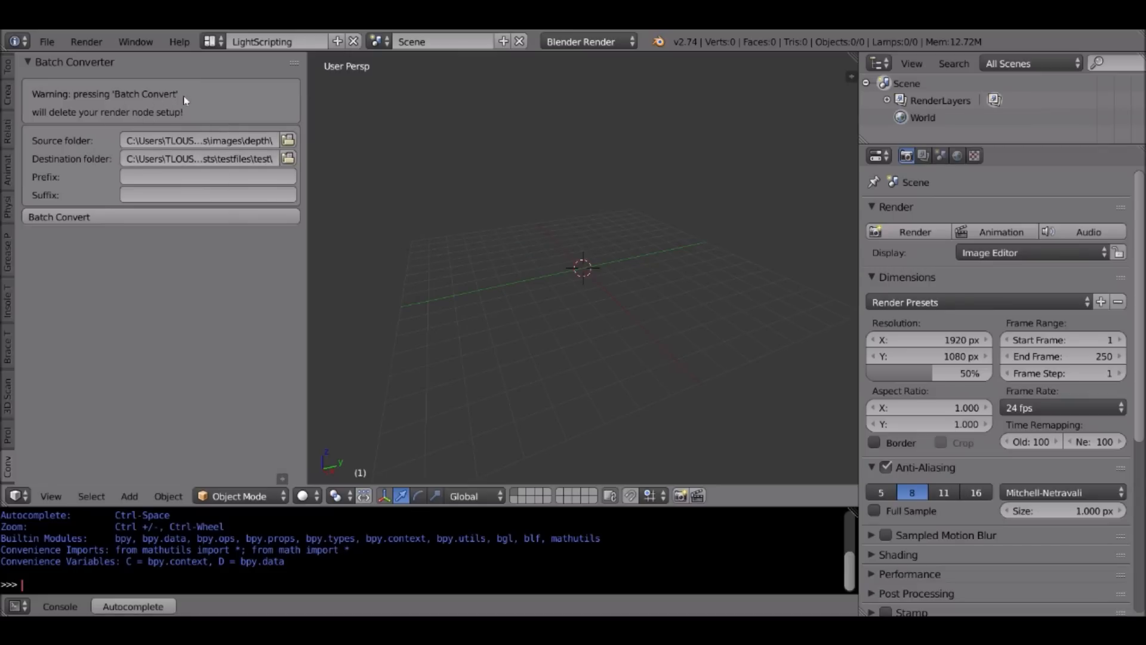
pyautogui.moveTo(156, 104)
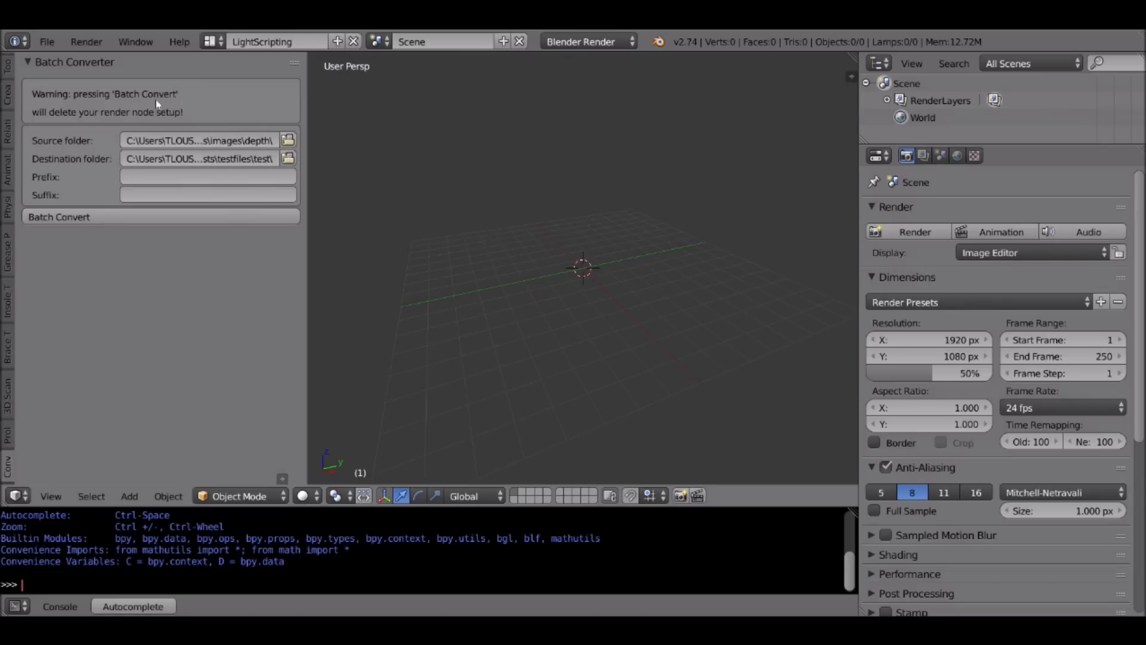
pyautogui.moveTo(61, 156)
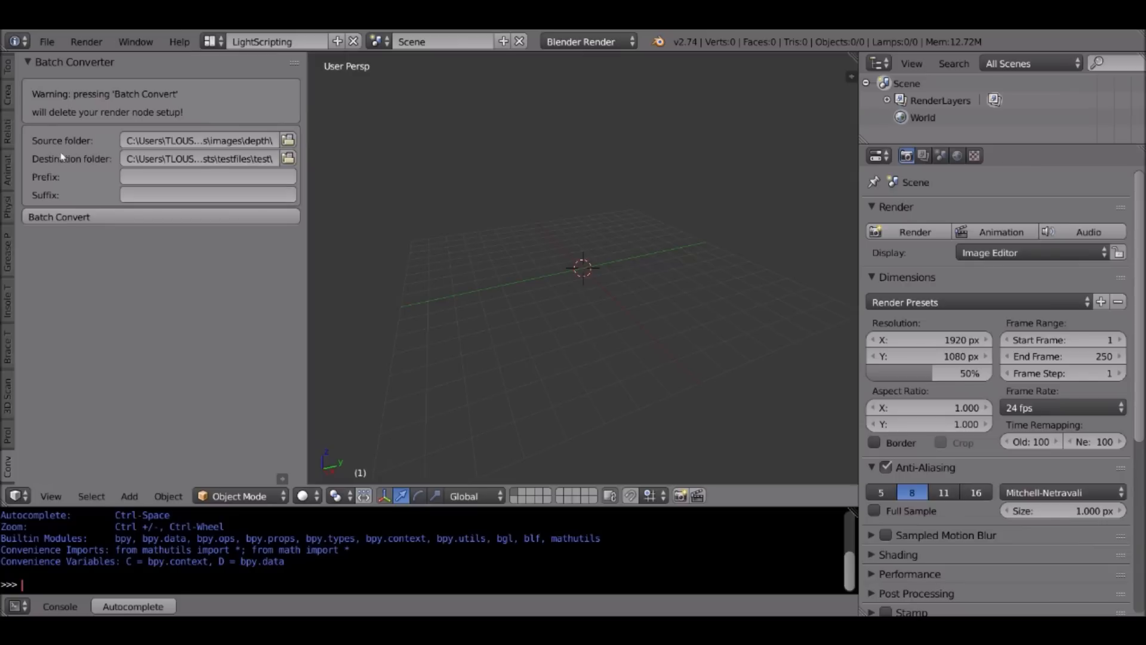
pyautogui.moveTo(157, 183)
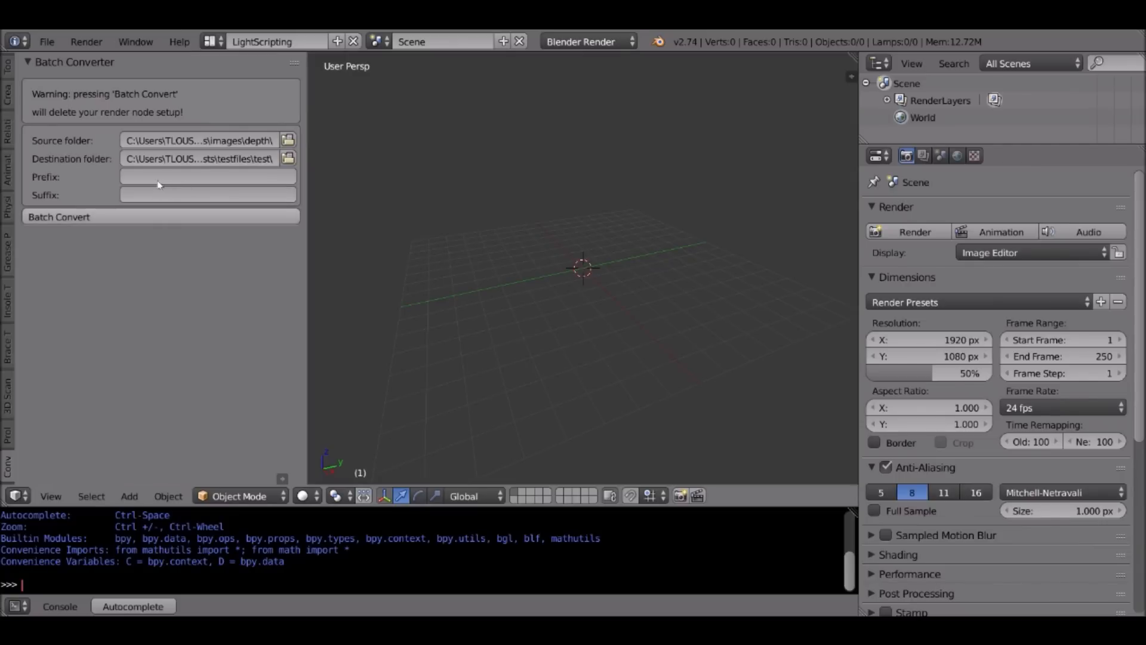
pyautogui.moveTo(102, 160)
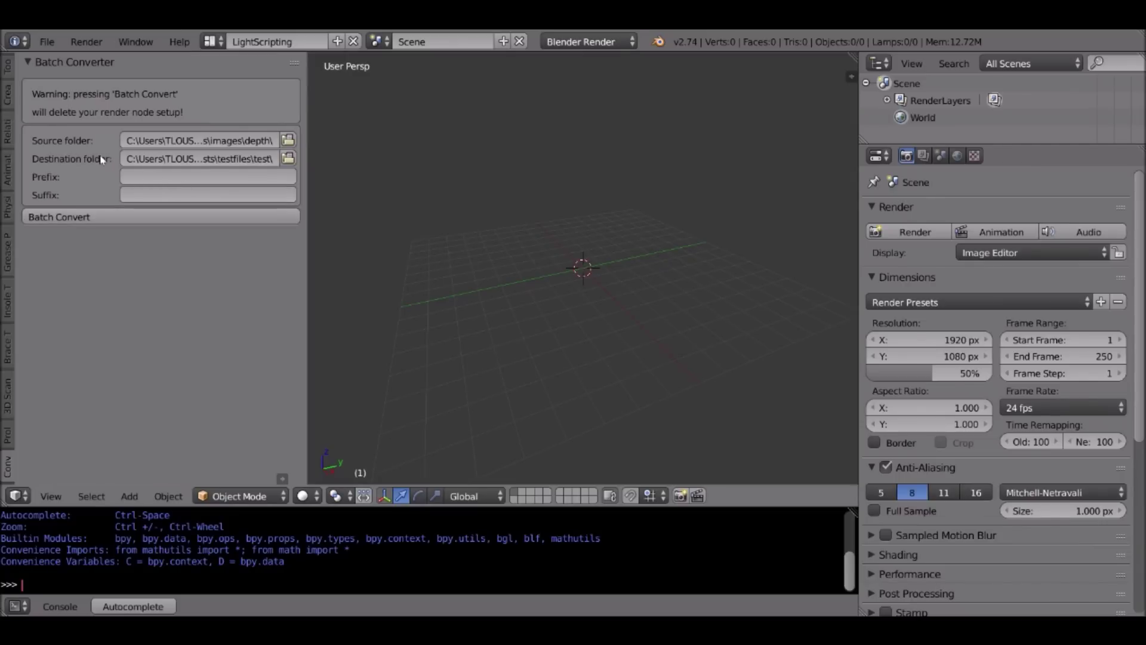
pyautogui.moveTo(602, 244)
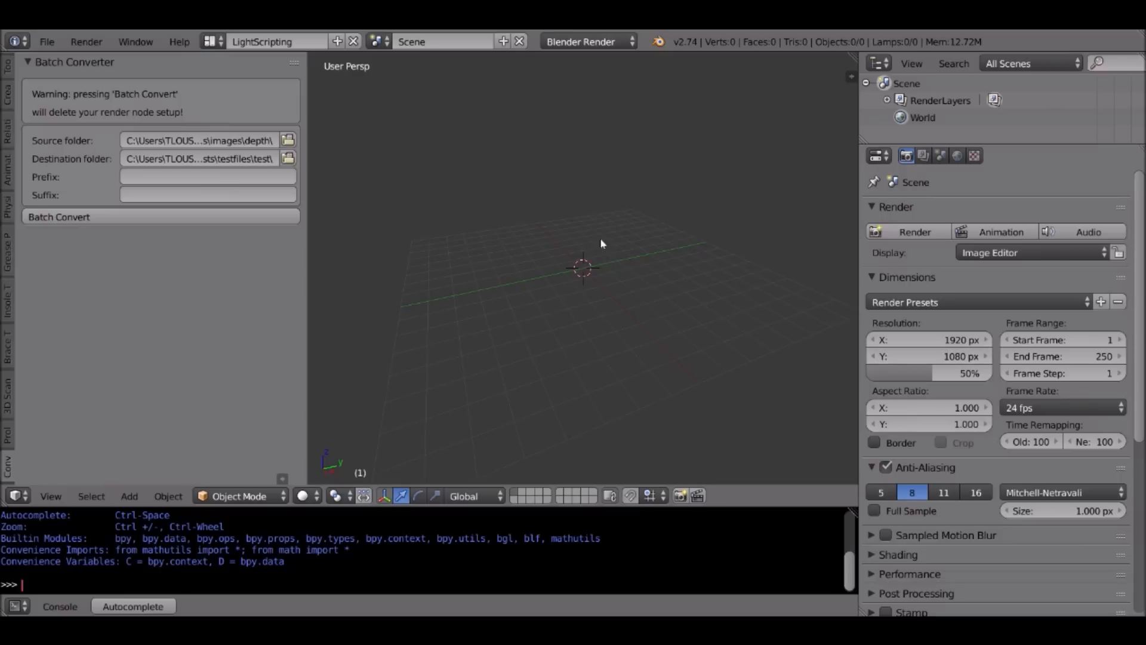
# Set render resolution to 640 × 480 at 100% in Dimensions
pyautogui.scroll(-3)
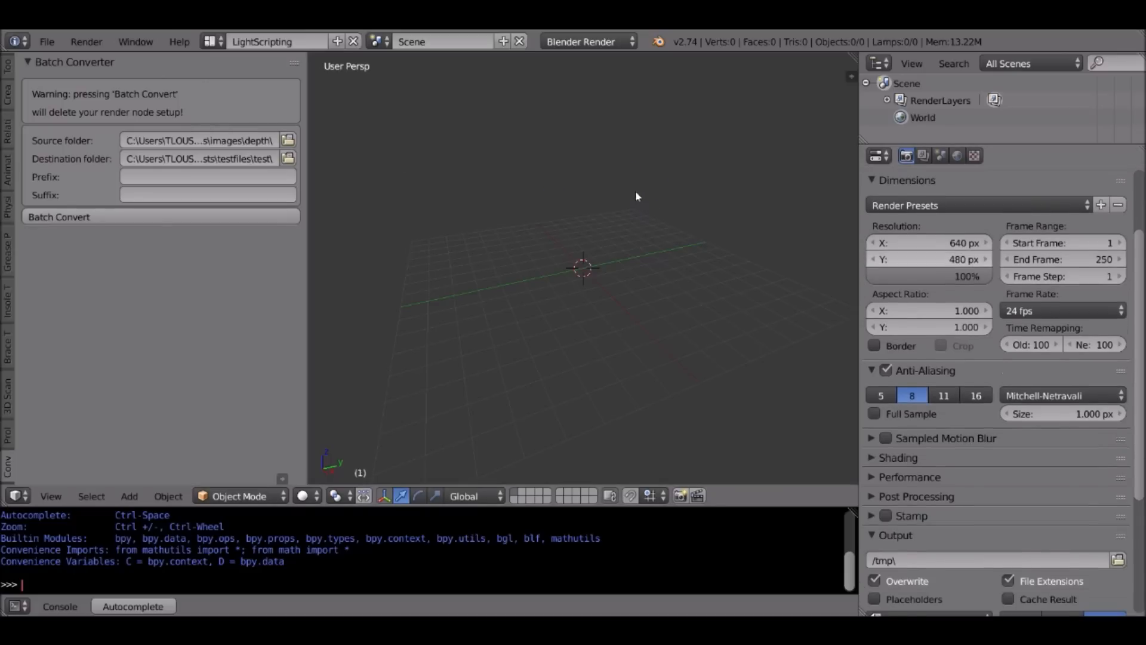
pyautogui.click(879, 156)
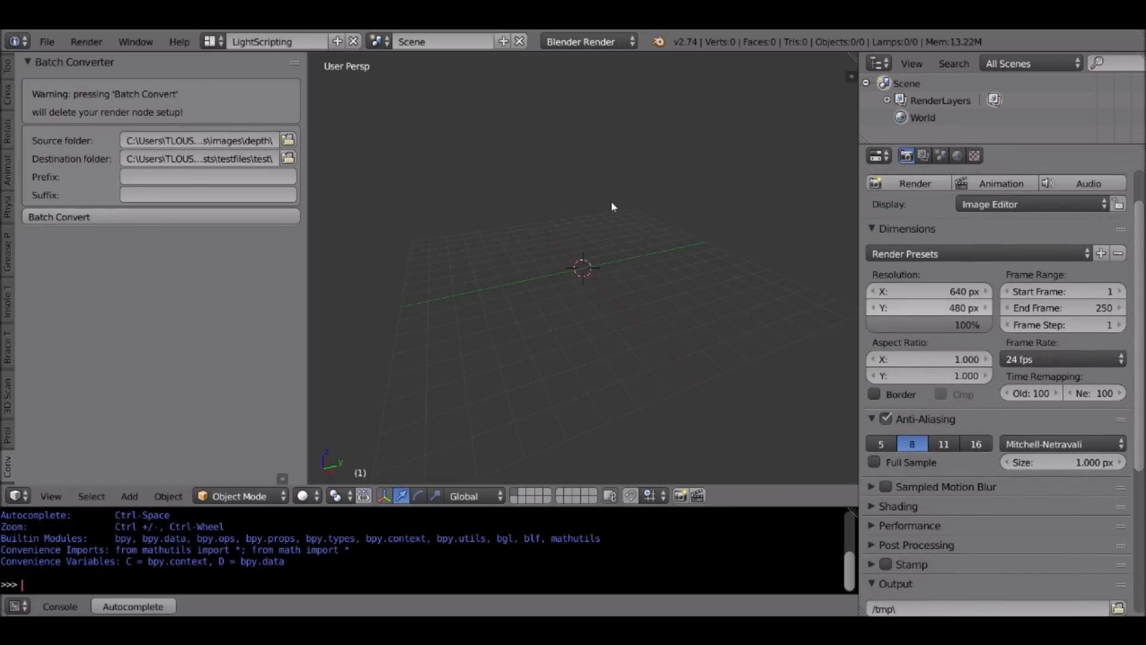
pyautogui.moveTo(631, 187)
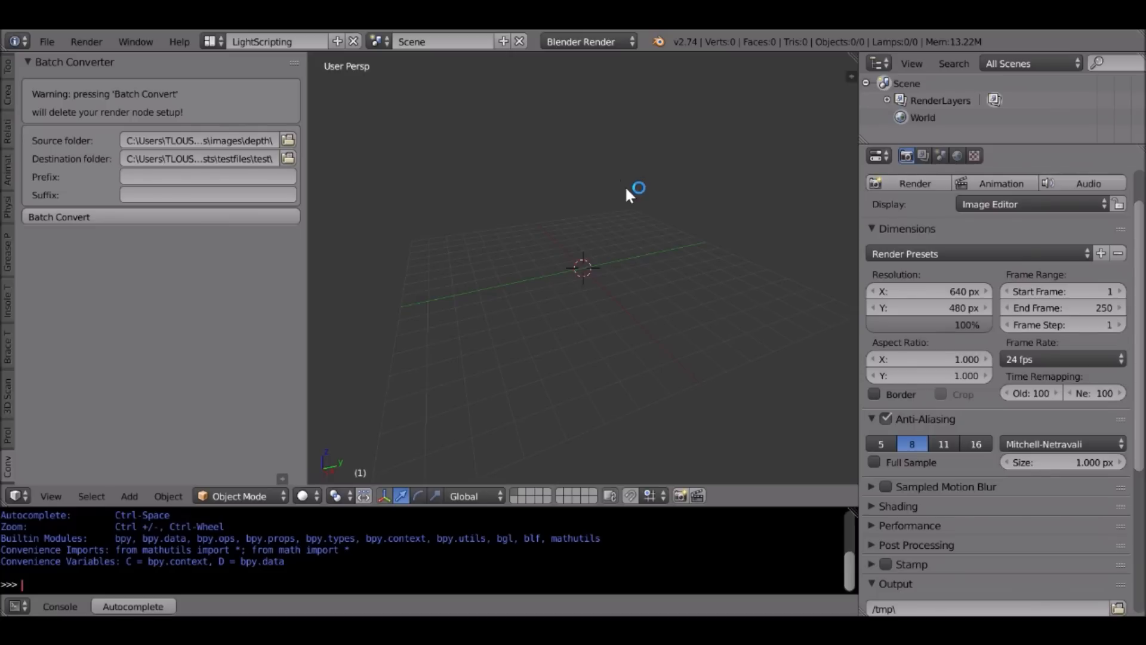
pyautogui.moveTo(631, 221)
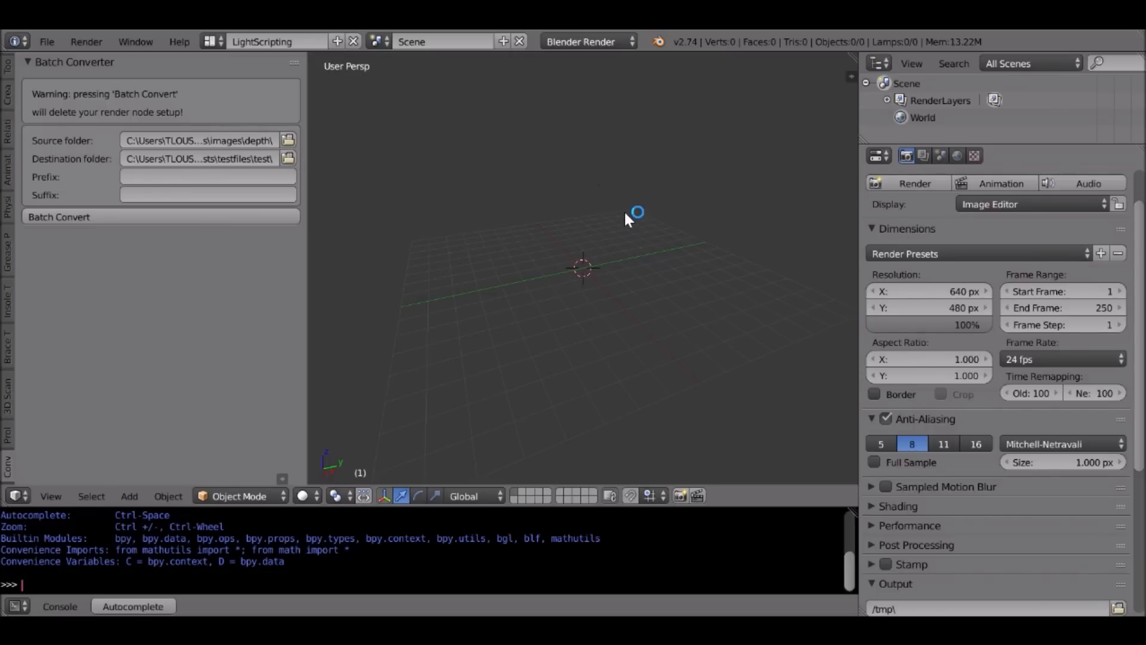
pyautogui.moveTo(634, 243)
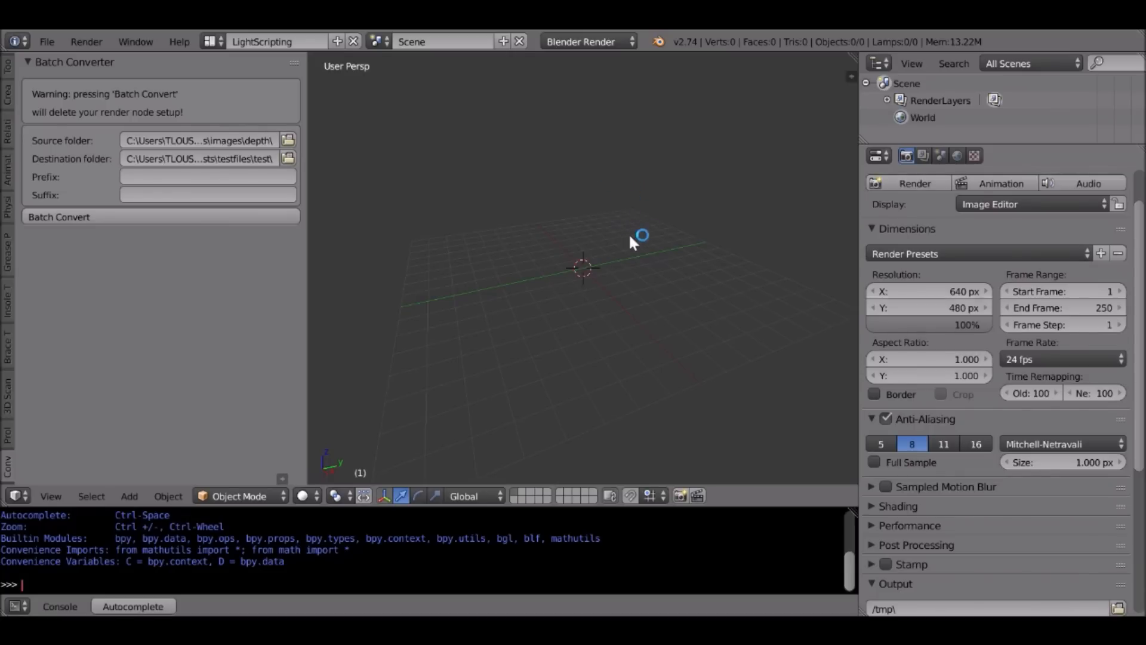
pyautogui.moveTo(624, 163)
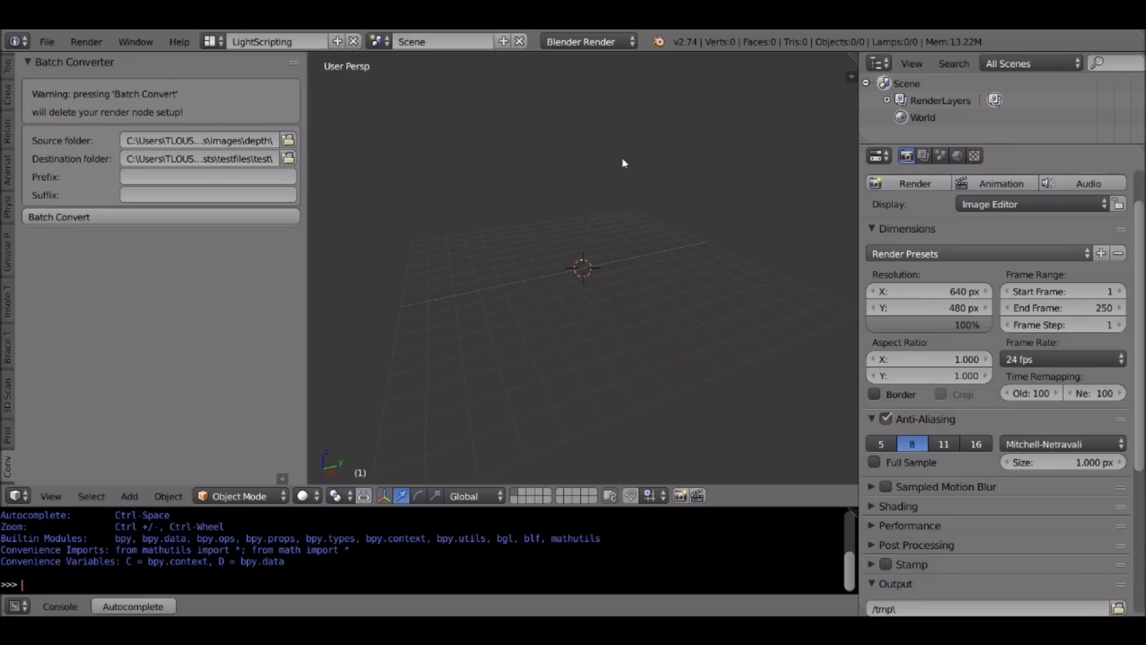
pyautogui.moveTo(633, 241)
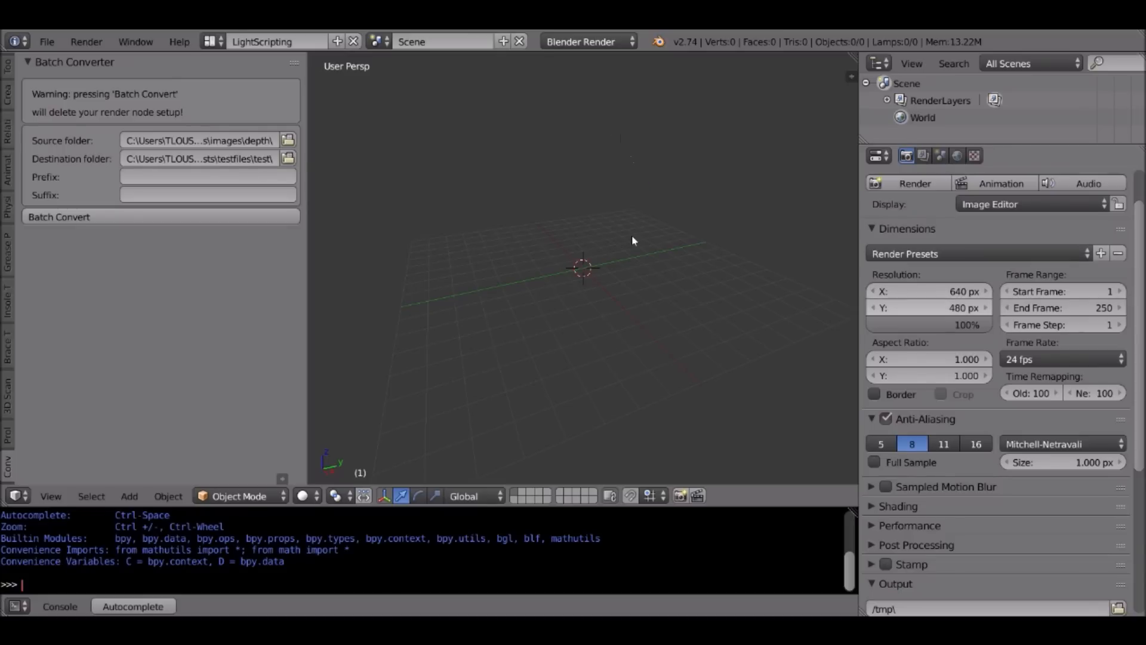
# In the Output panel, keep PNG RGBA and set Color Depth to 16
pyautogui.scroll(-3)
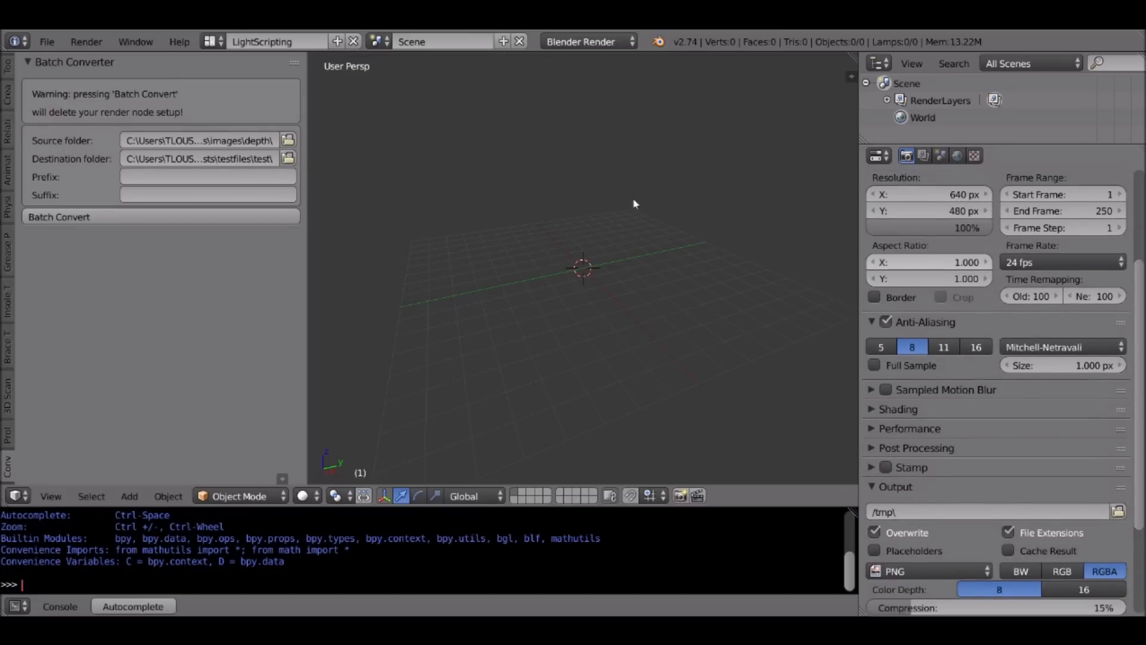
pyautogui.scroll(-3)
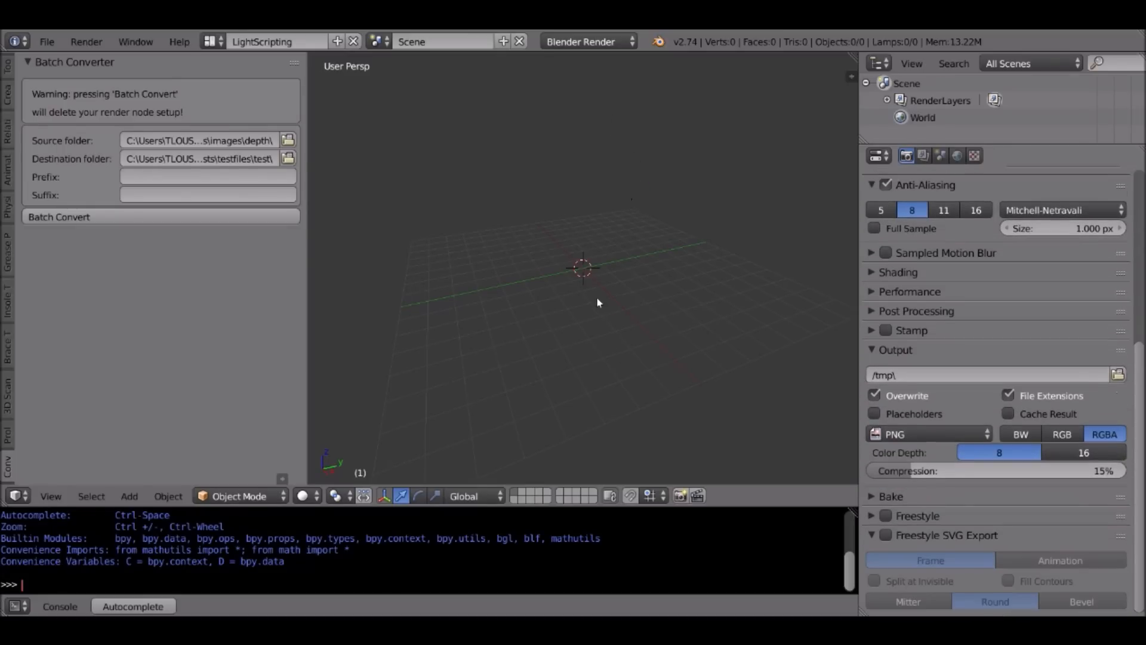
pyautogui.moveTo(605, 304)
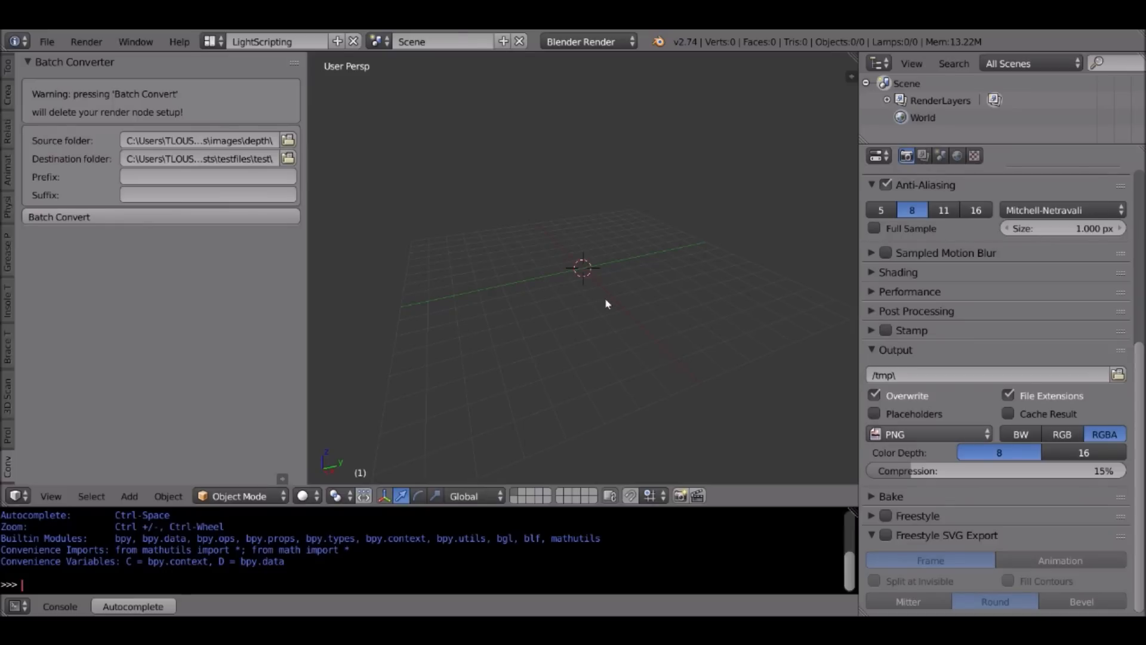
pyautogui.click(928, 434)
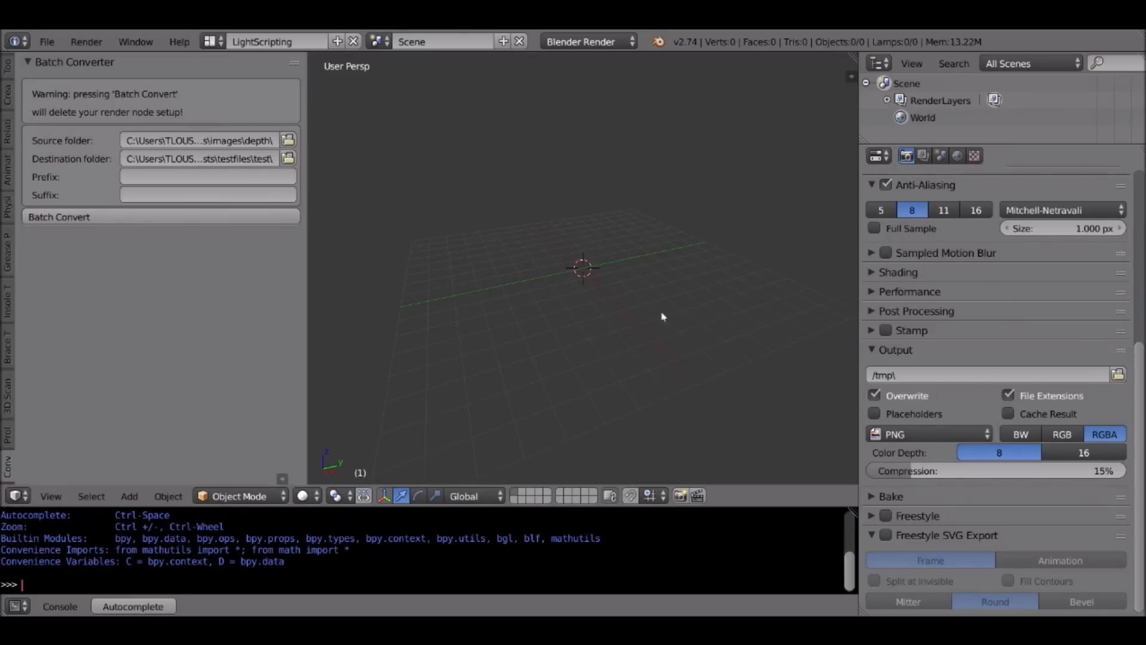
pyautogui.moveTo(677, 314)
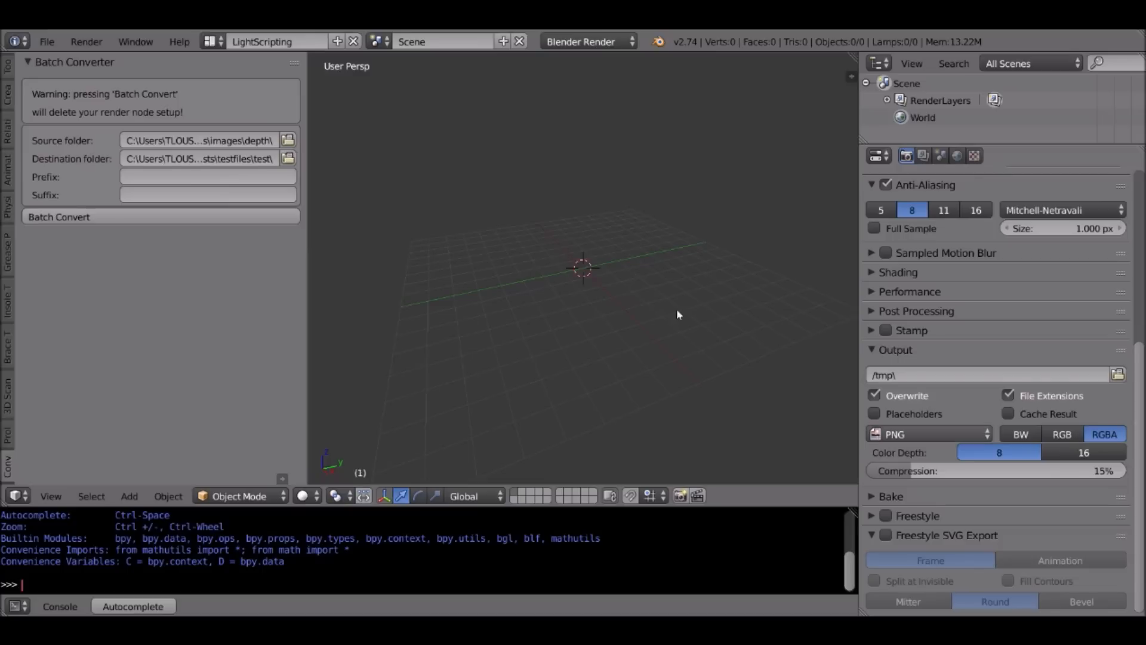
pyautogui.click(1084, 452)
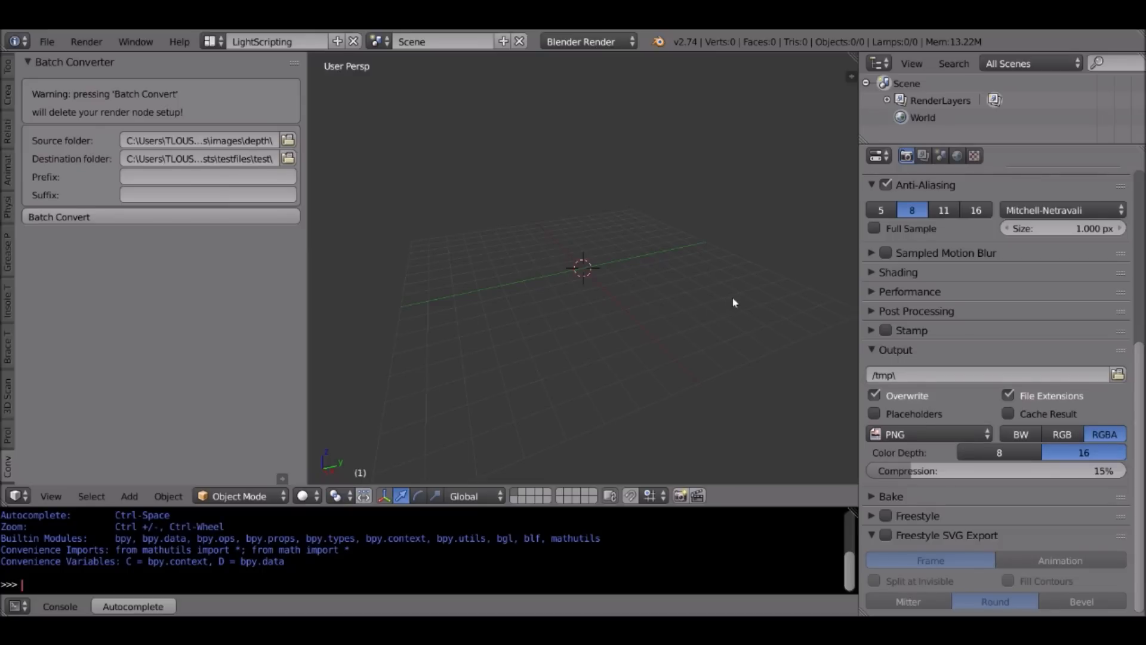
pyautogui.moveTo(716, 305)
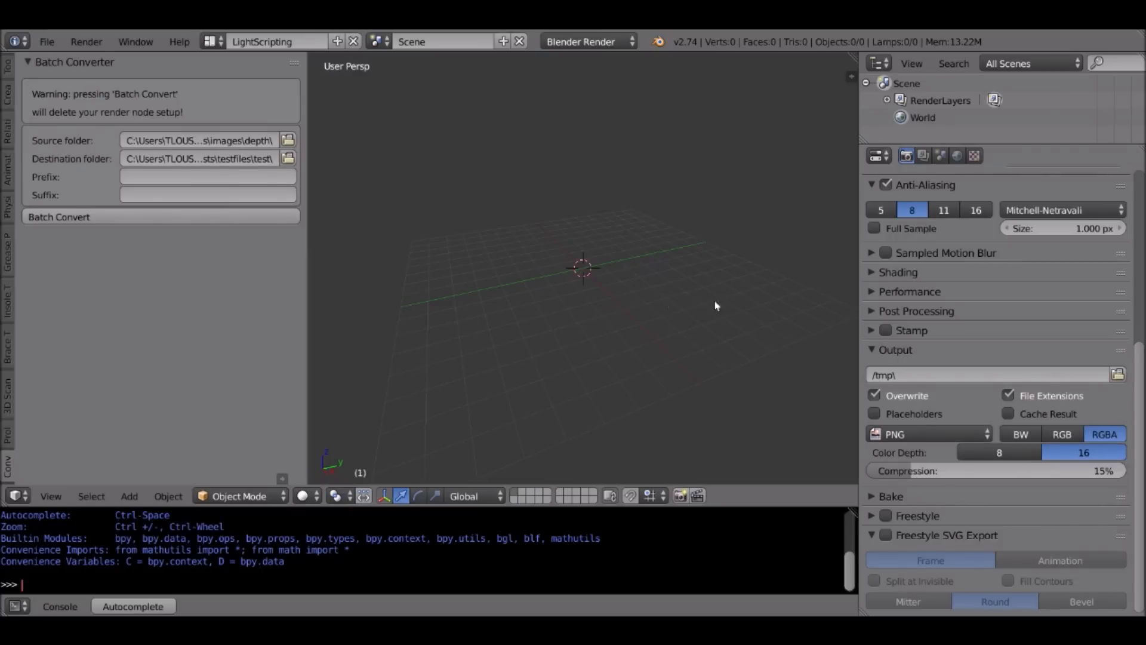
pyautogui.moveTo(723, 304)
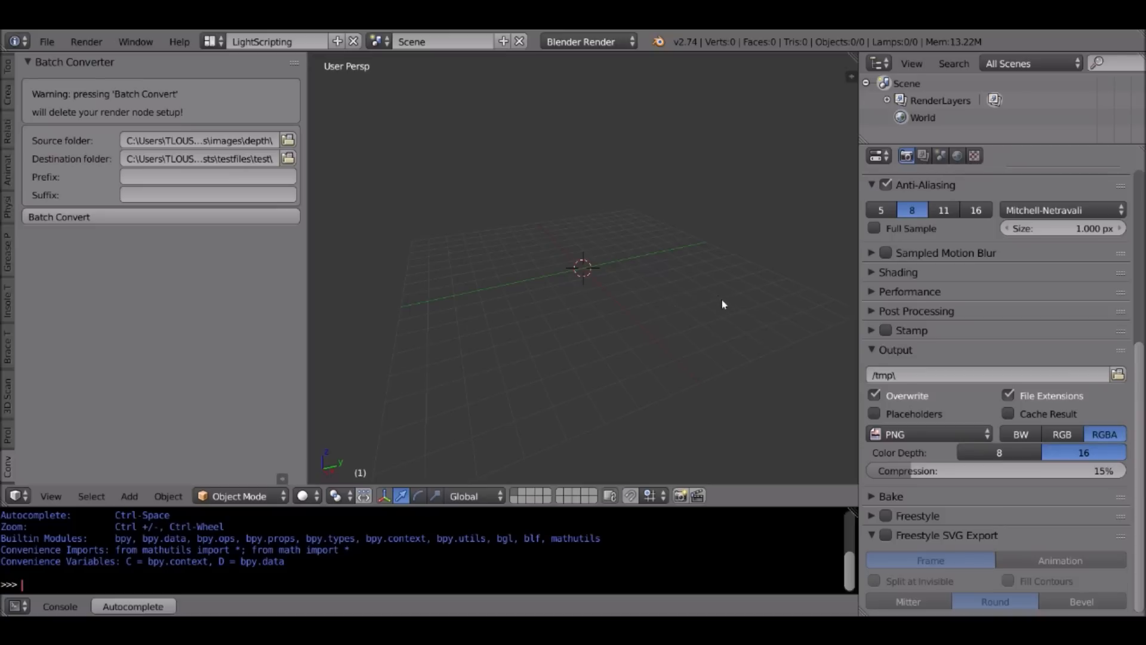
pyautogui.moveTo(616, 329)
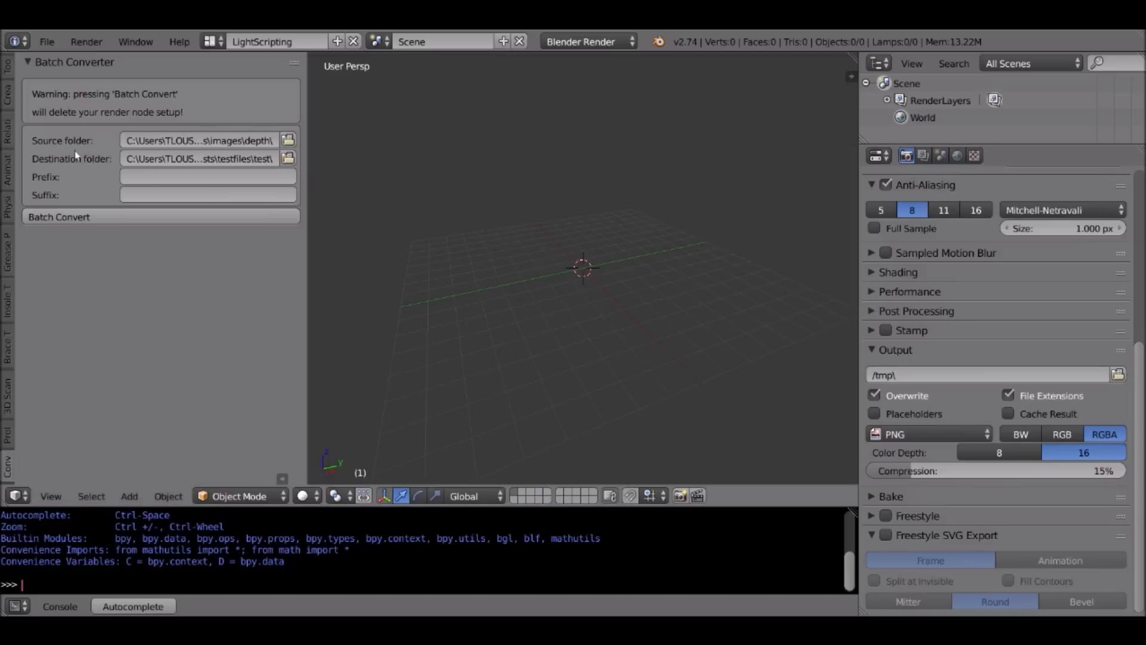
pyautogui.moveTo(120, 157)
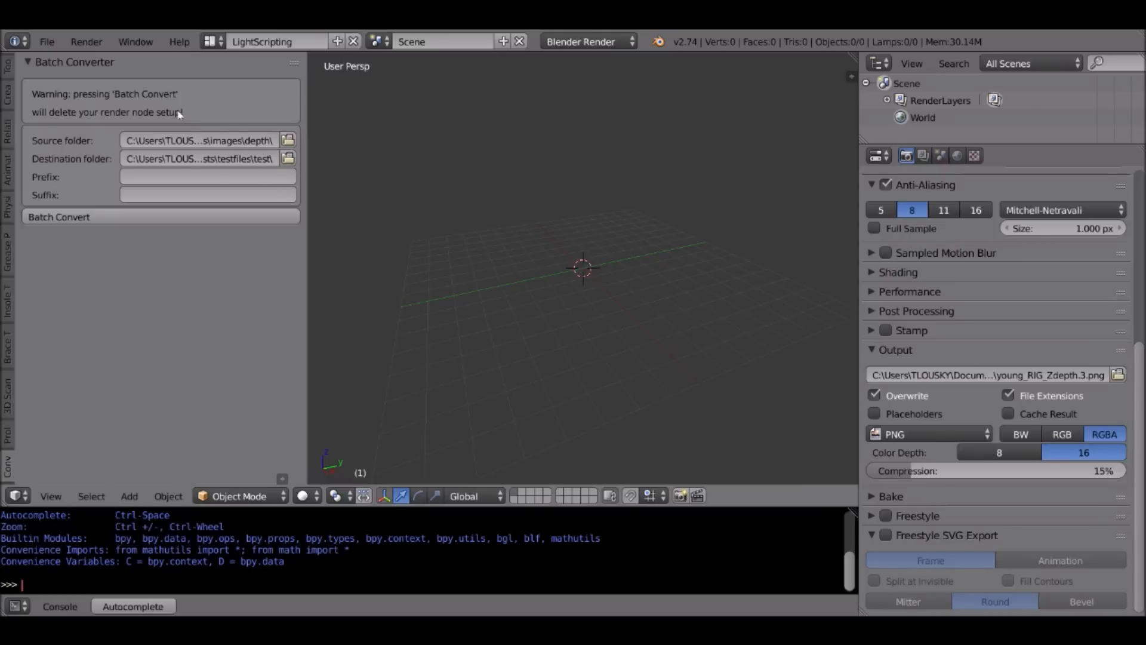
# Browse the test destination folder to check the converted Zdepth PNGs, then go back
pyautogui.click(287, 159)
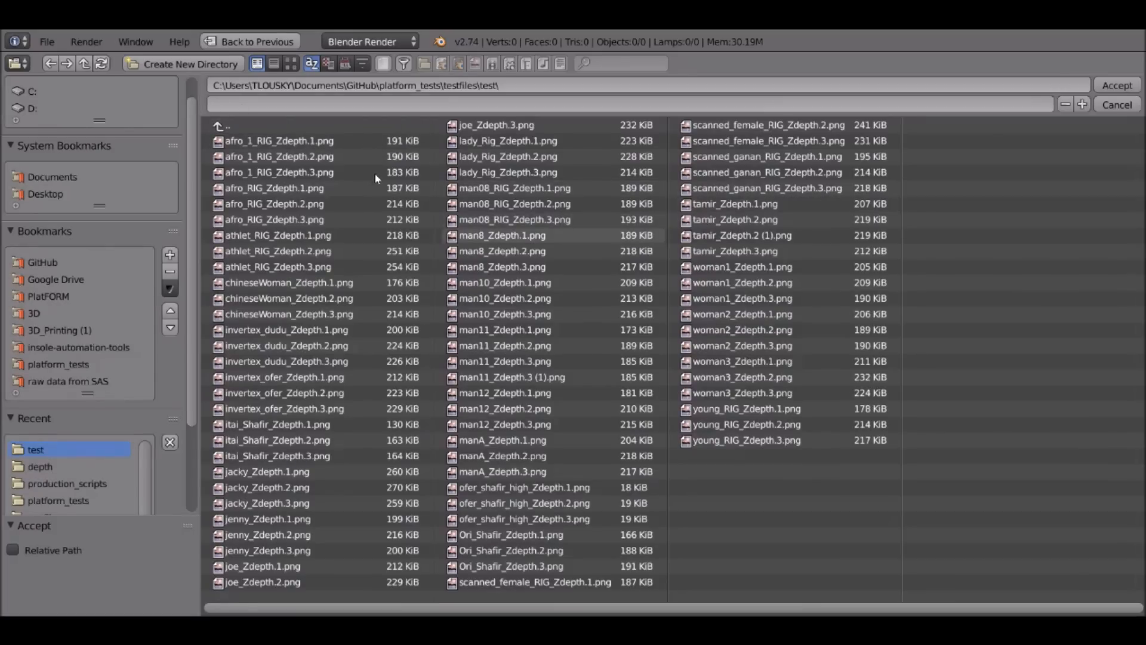
pyautogui.click(1117, 85)
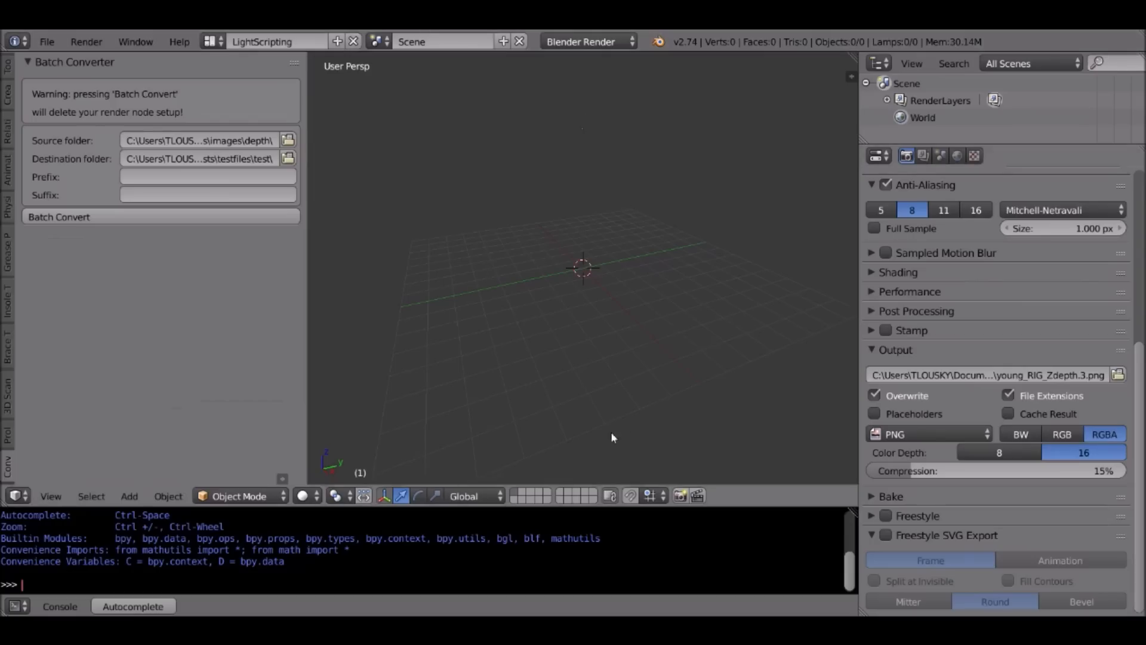